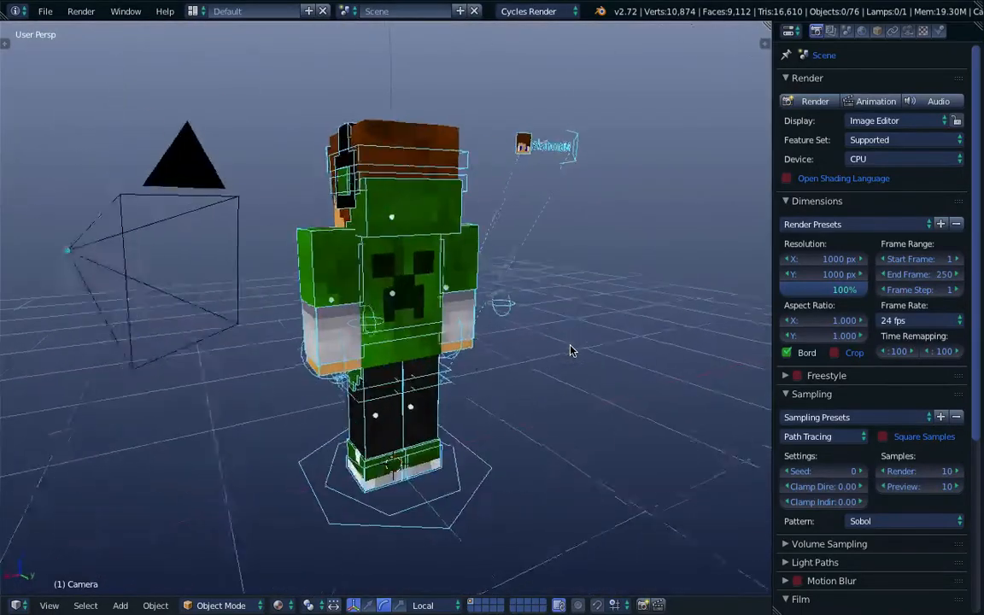
# Keep Cycles Render selected as the scene's render engine
pyautogui.click(533, 11)
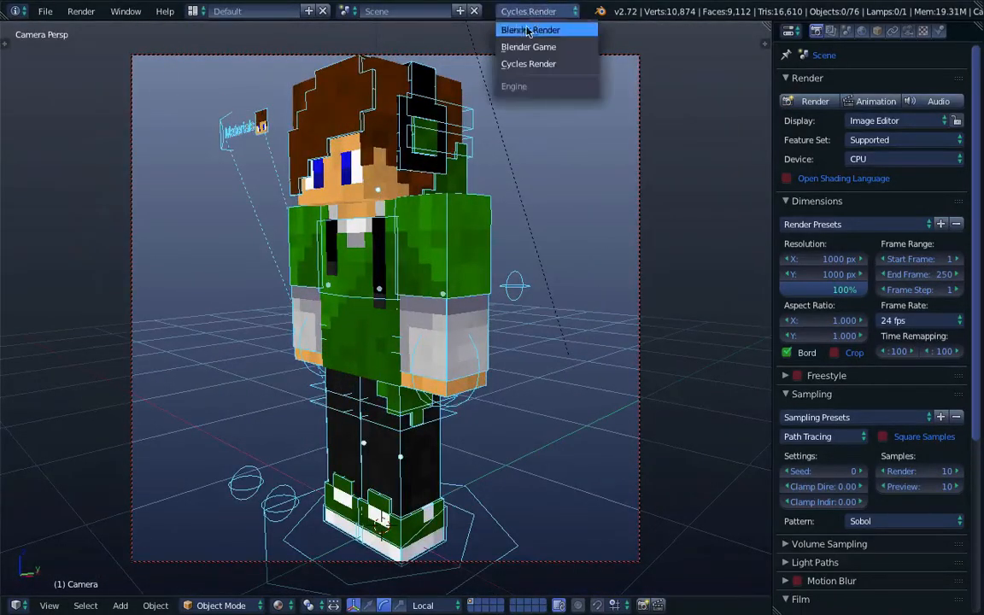
pyautogui.moveTo(539, 65)
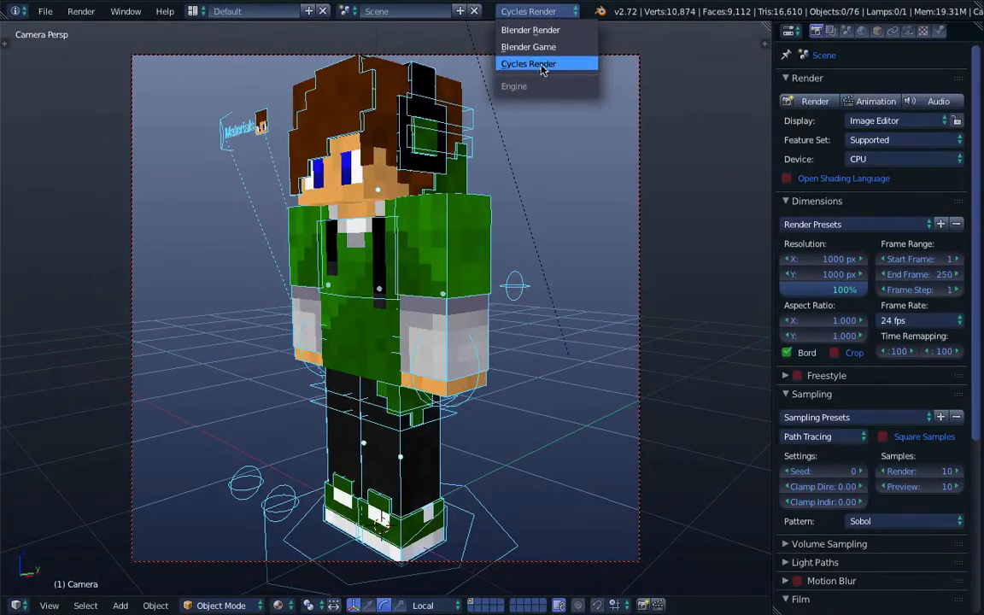
pyautogui.click(531, 63)
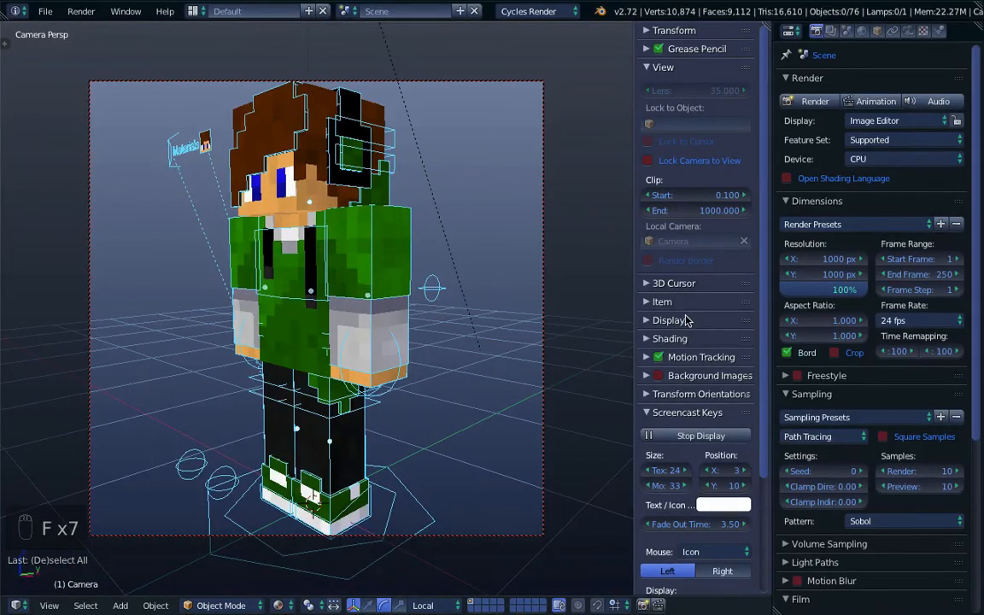
# Toggle Quad View from the Display panel to show top, front, right and camera views
pyautogui.click(661, 321)
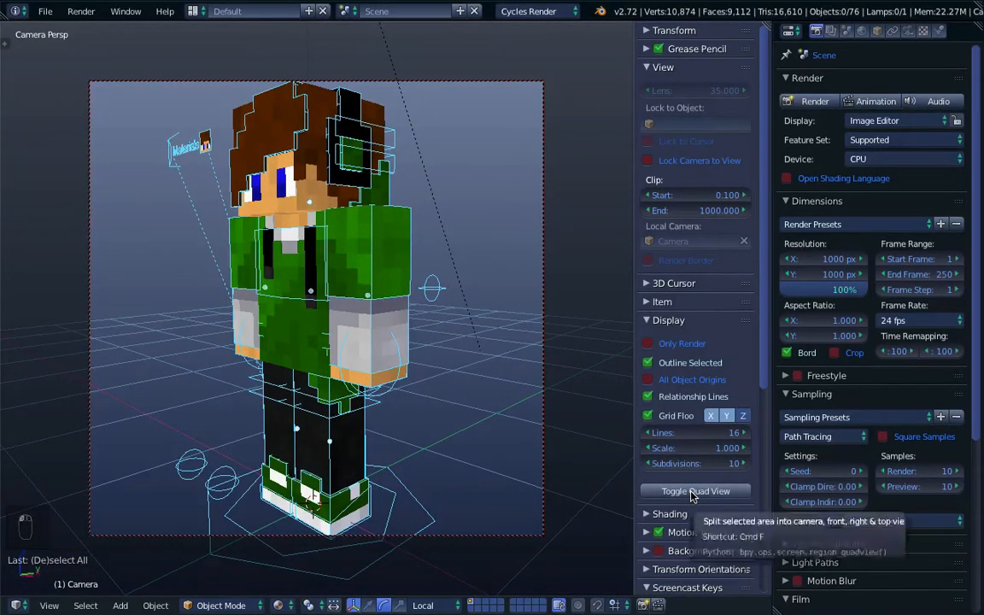
pyautogui.click(693, 492)
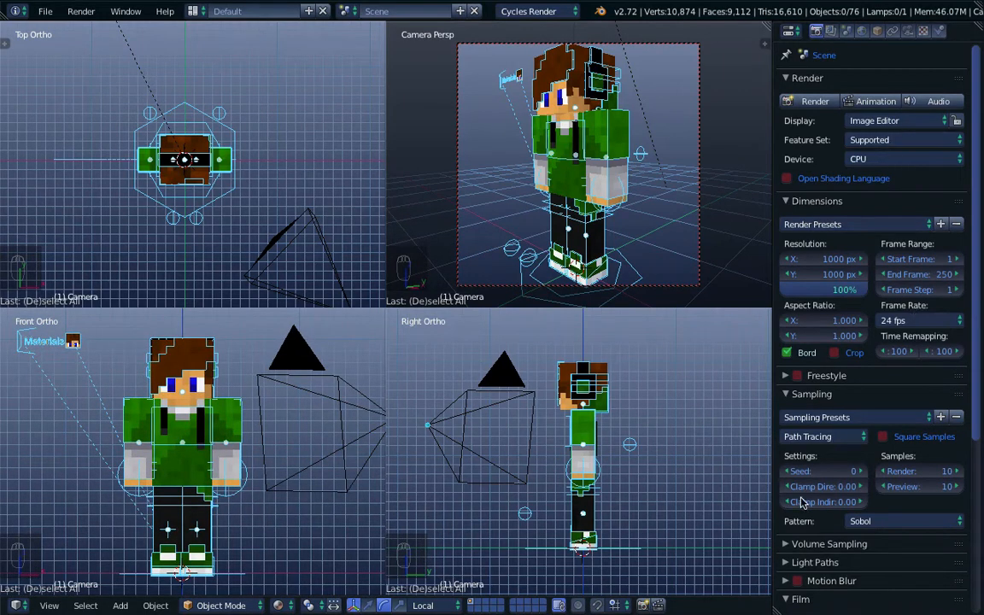
# Enable Transparent under Film in the Render properties
pyautogui.click(901, 159)
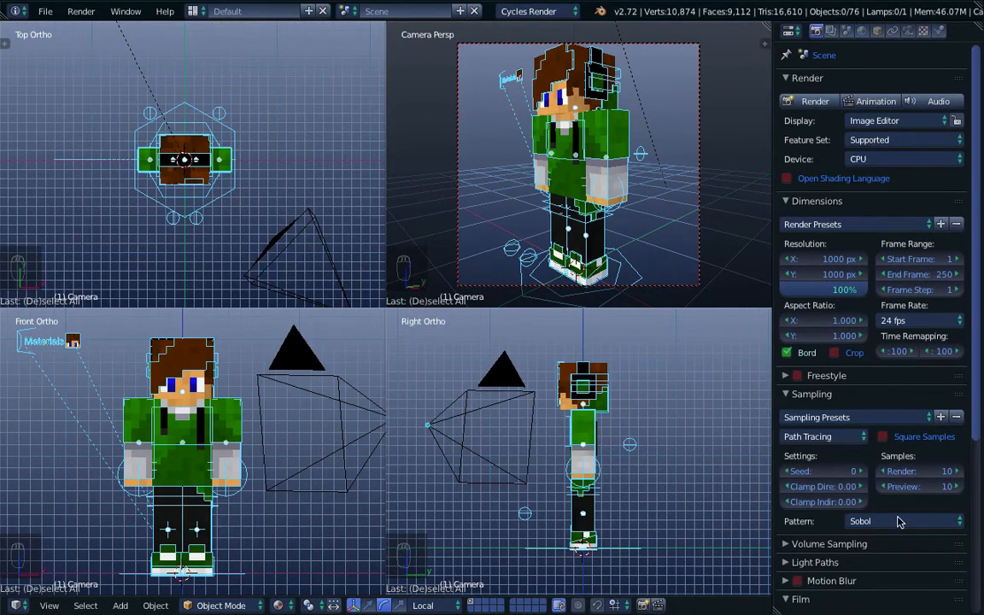
pyautogui.scroll(-3)
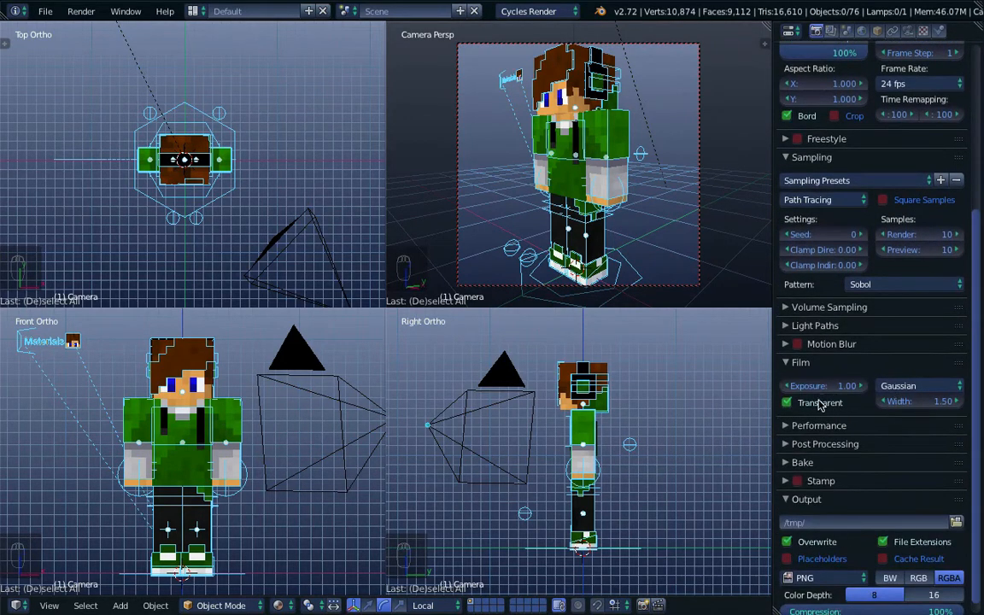
pyautogui.click(787, 403)
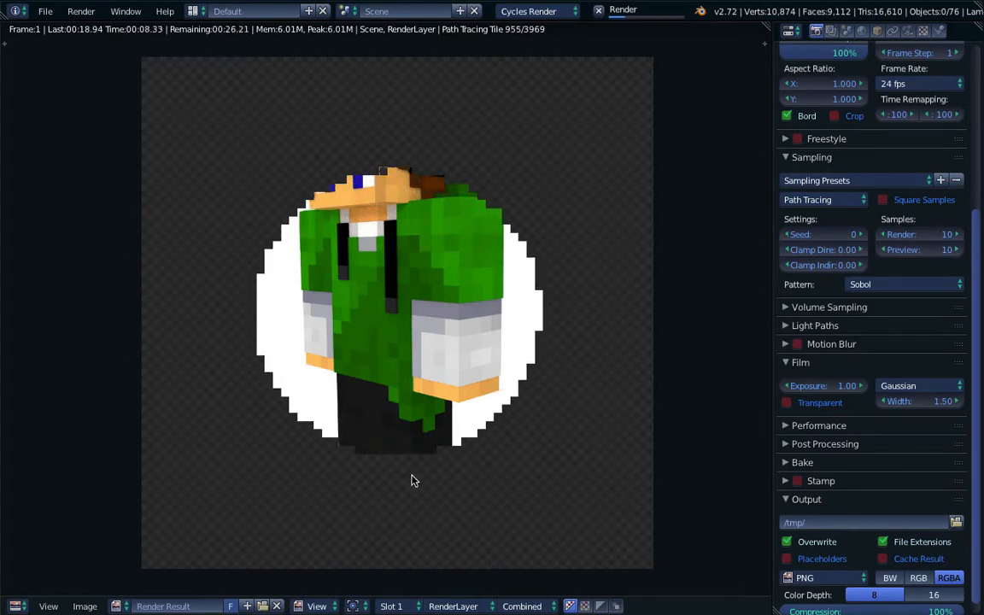
pyautogui.moveTo(613, 386)
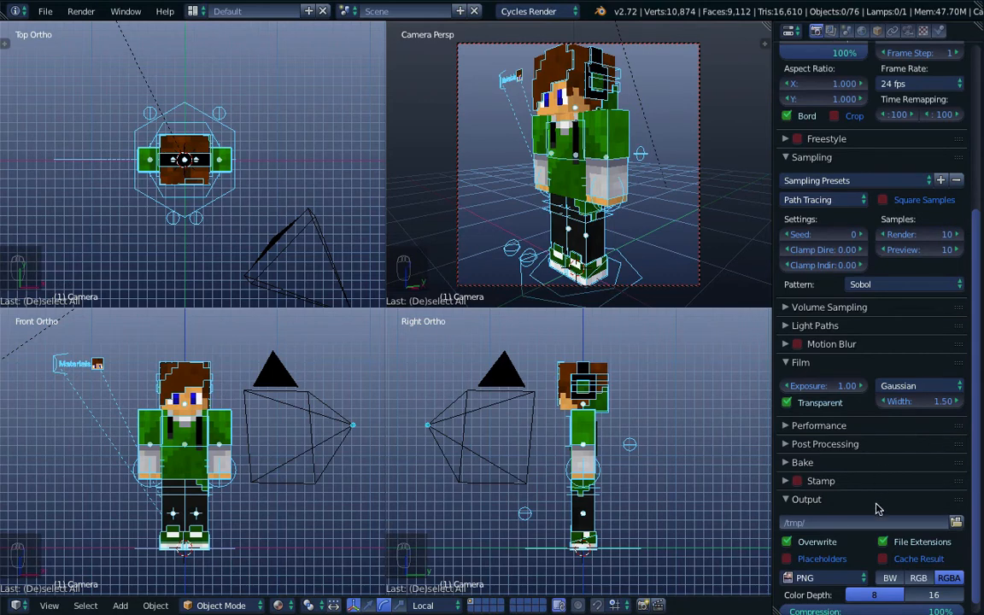
pyautogui.moveTo(870, 471)
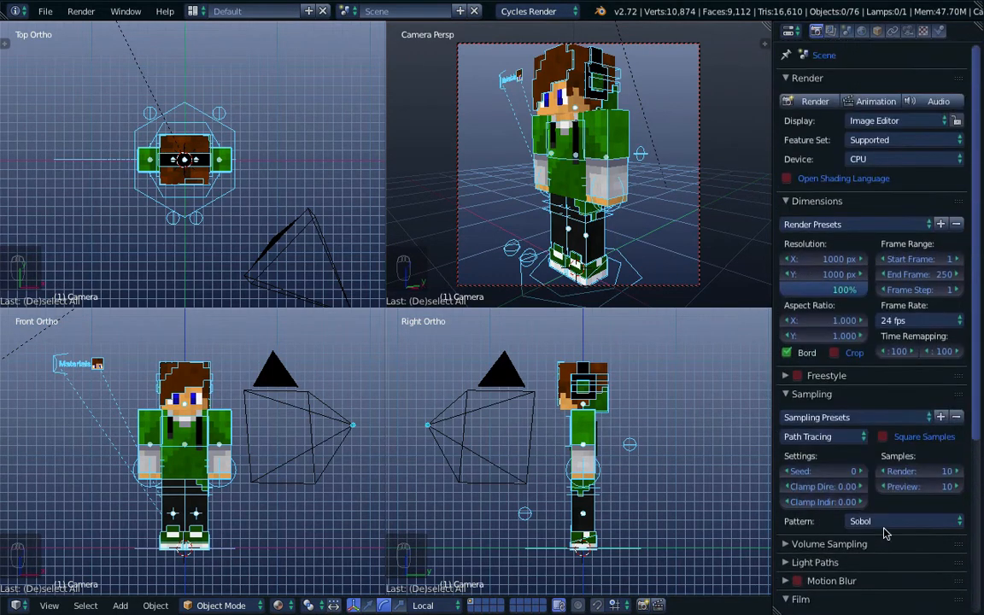
pyautogui.scroll(-3)
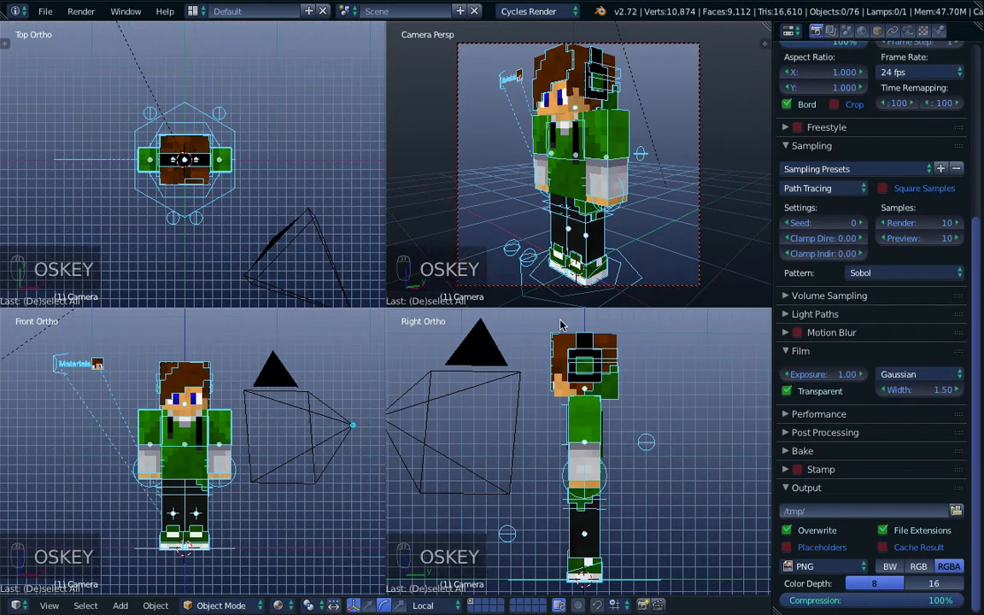
pyautogui.moveTo(413, 234)
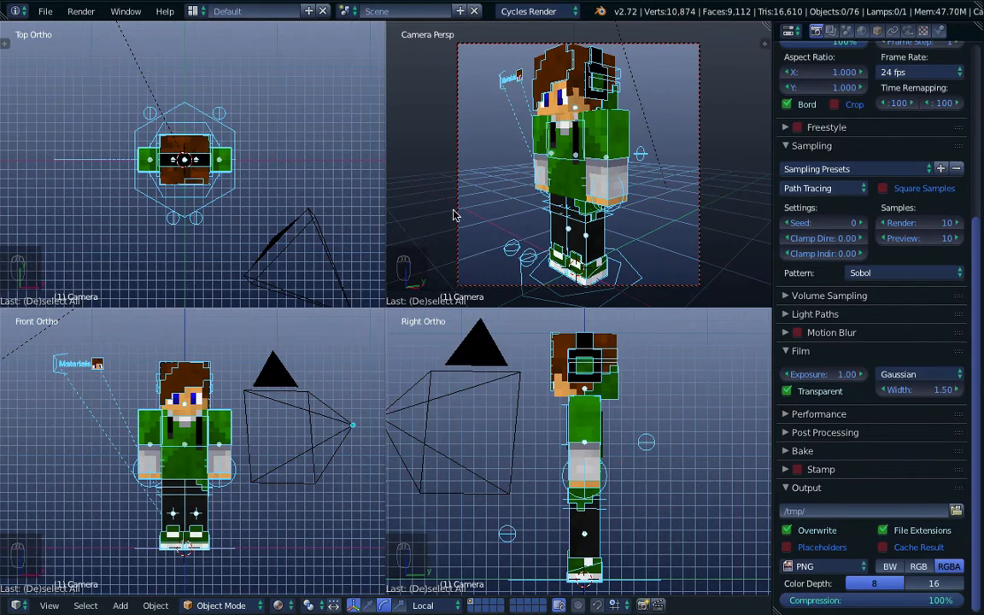
pyautogui.moveTo(440, 143)
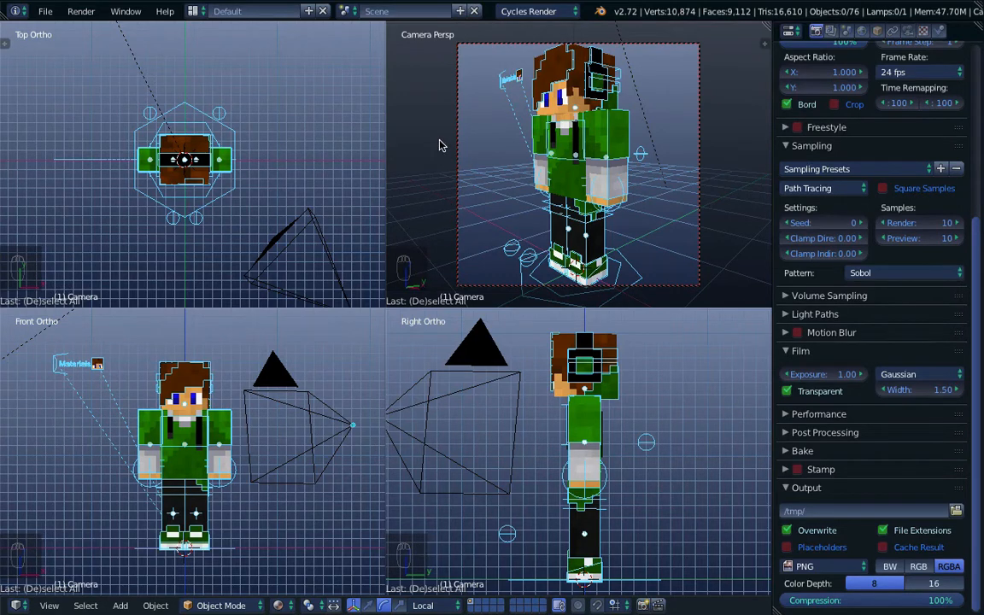
pyautogui.moveTo(399, 206)
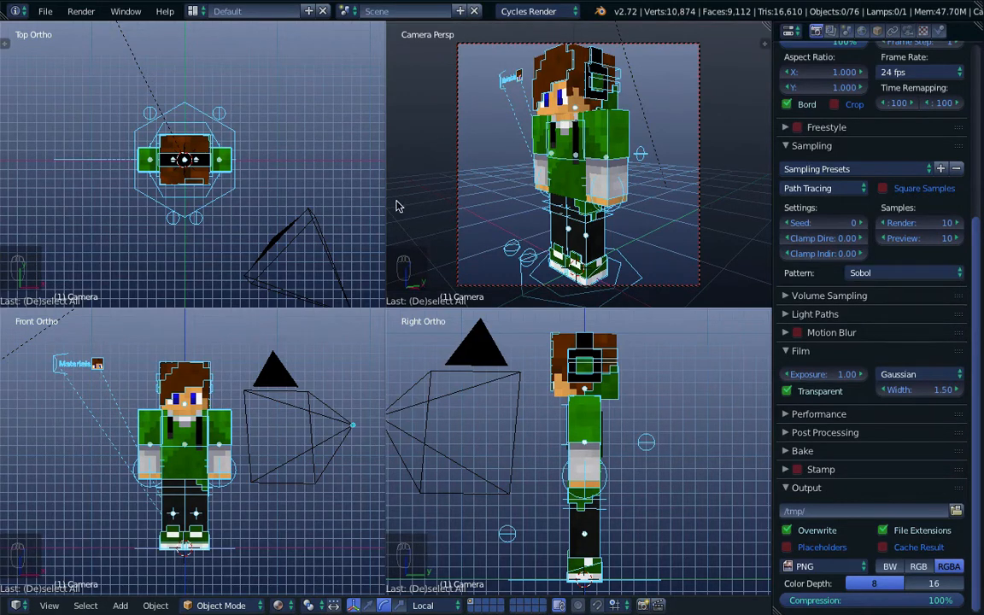
pyautogui.moveTo(420, 133)
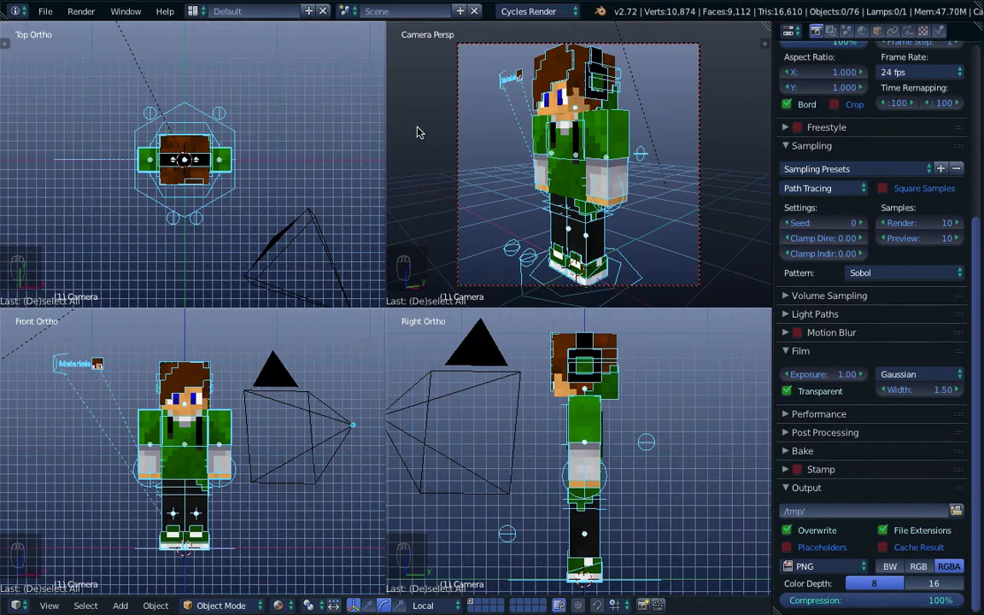
pyautogui.moveTo(181, 113)
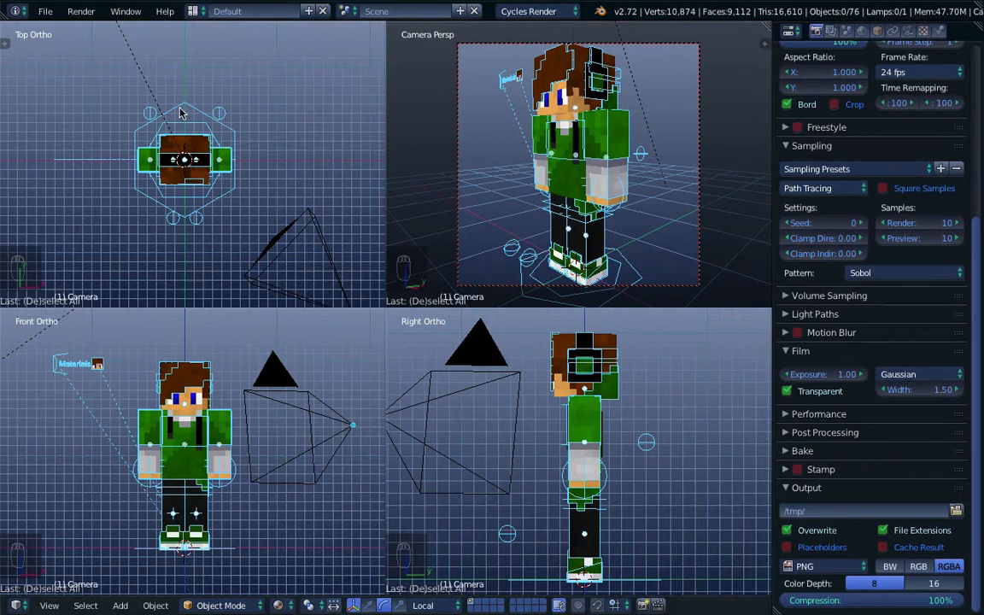
pyautogui.moveTo(414, 335)
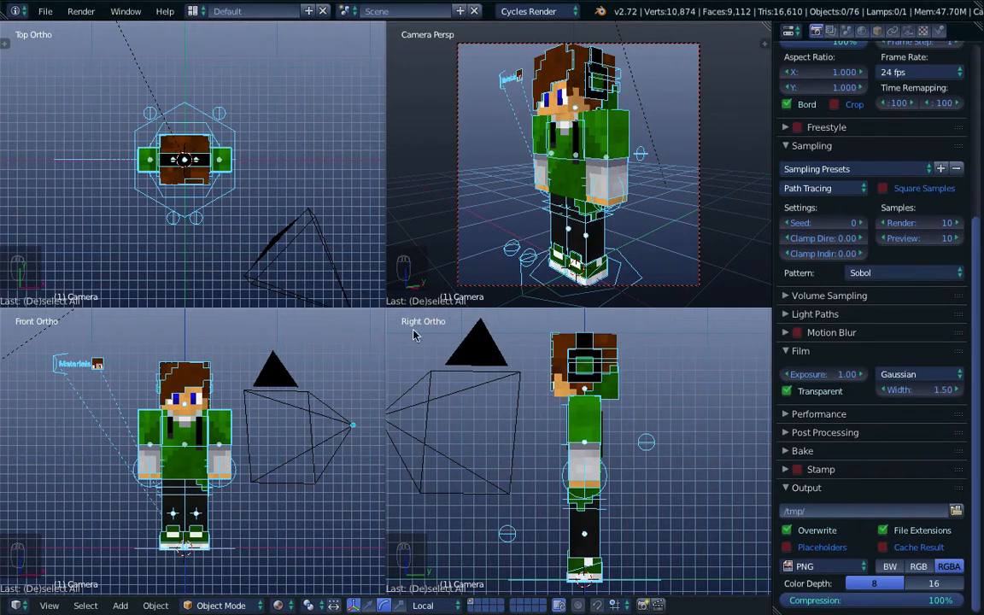
pyautogui.moveTo(505, 327)
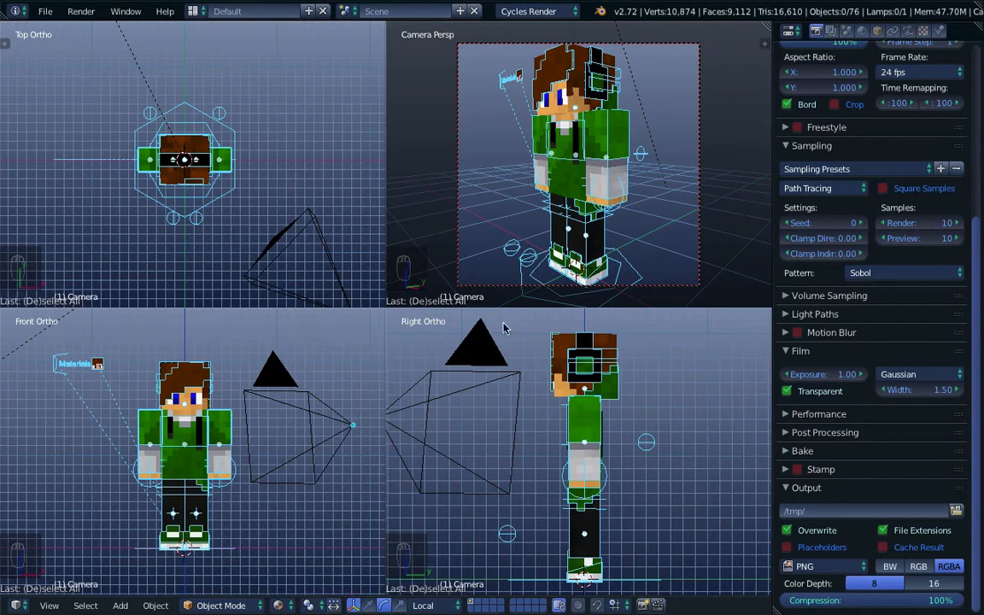
pyautogui.moveTo(466, 365)
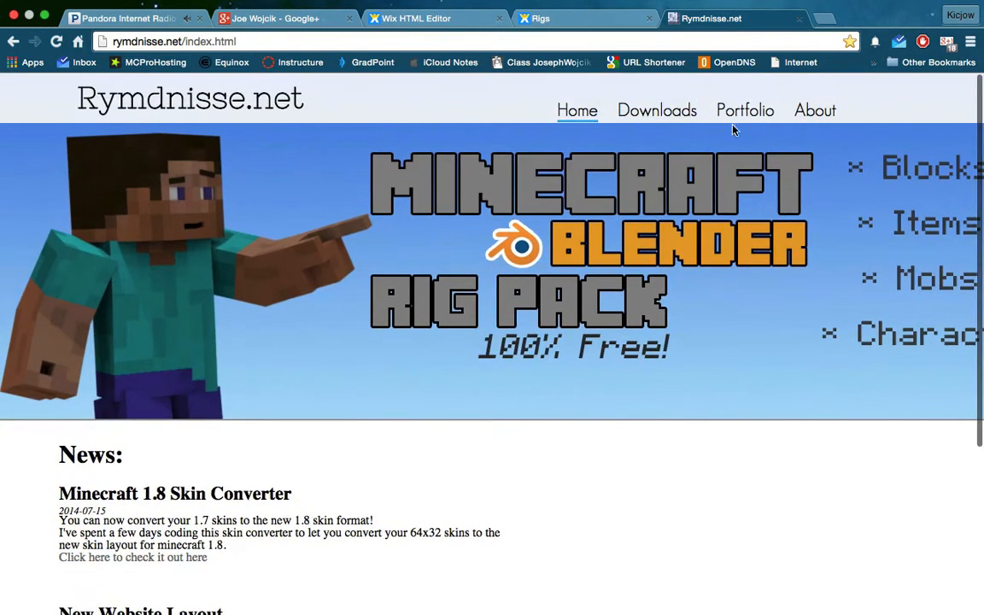
pyautogui.moveTo(203, 198)
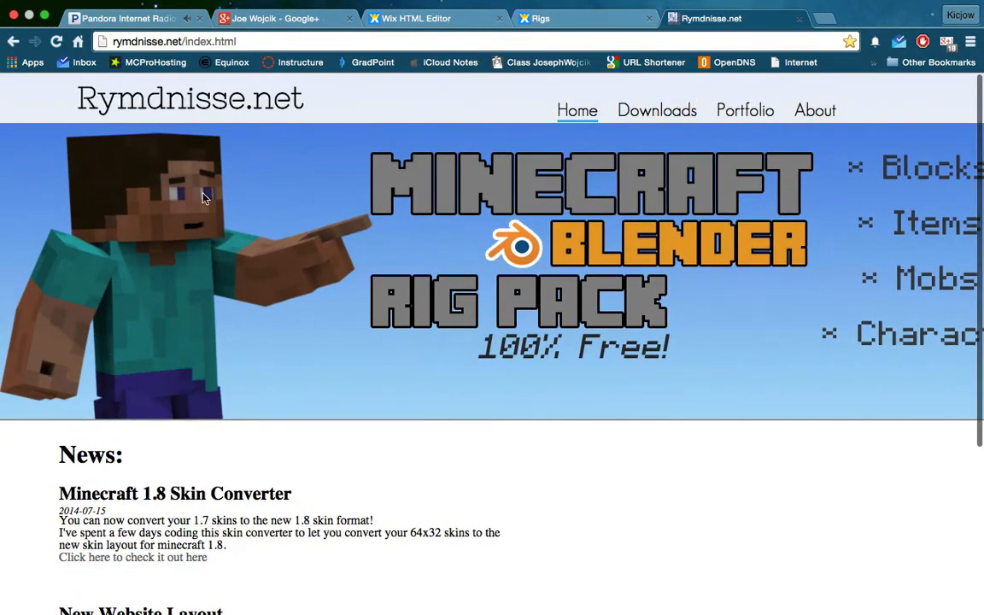
# Go to the rymdnisse.net downloads and reach the Minecraft Blender Rig page
pyautogui.click(656, 109)
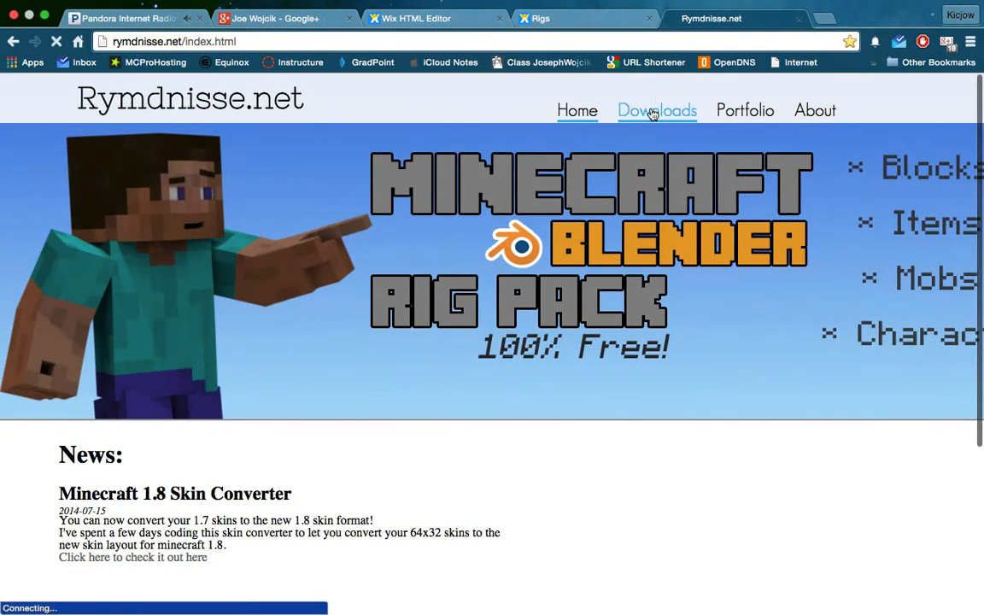
pyautogui.click(656, 109)
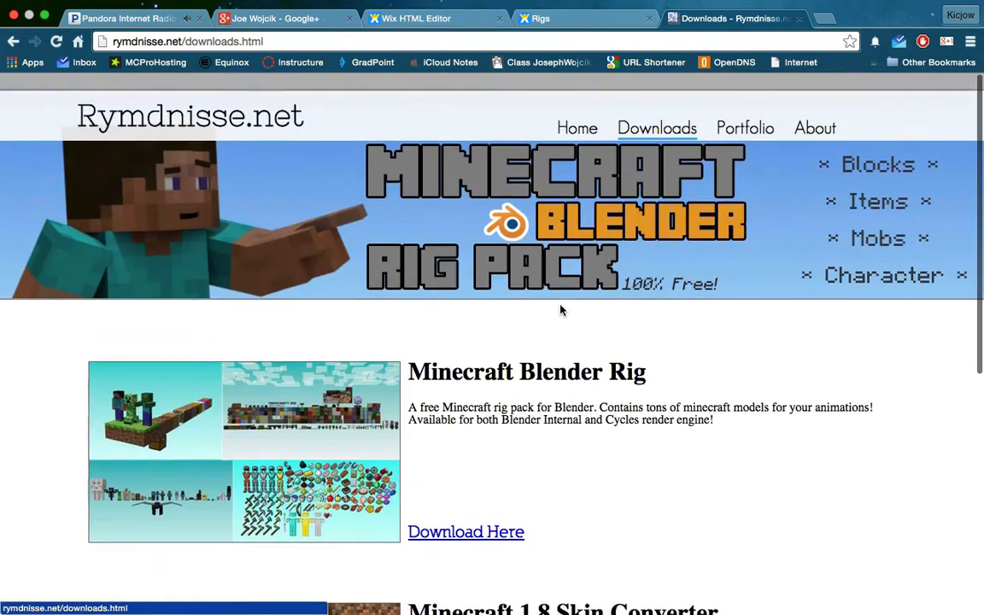
pyautogui.scroll(-3)
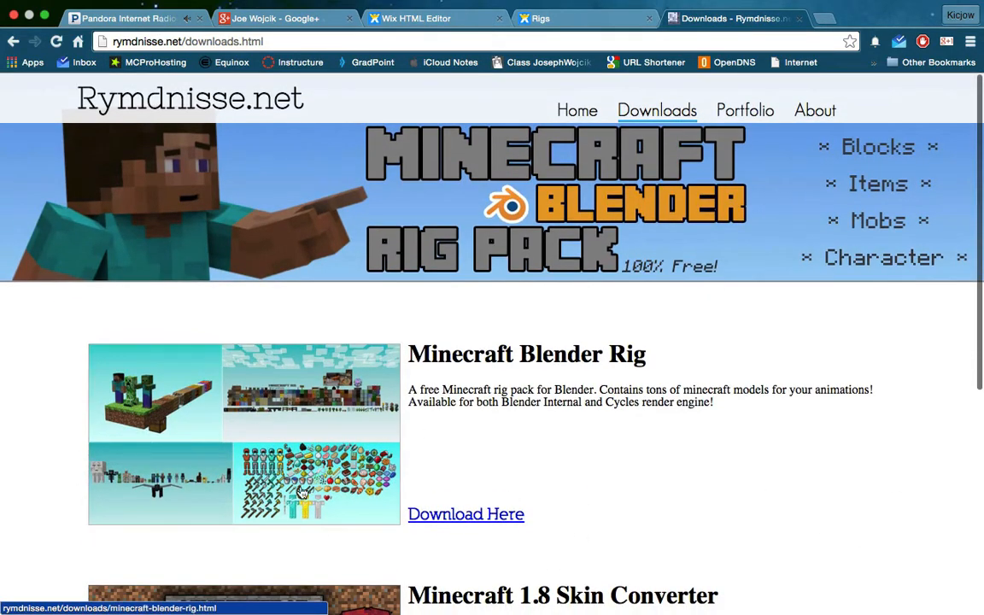
pyautogui.scroll(-3)
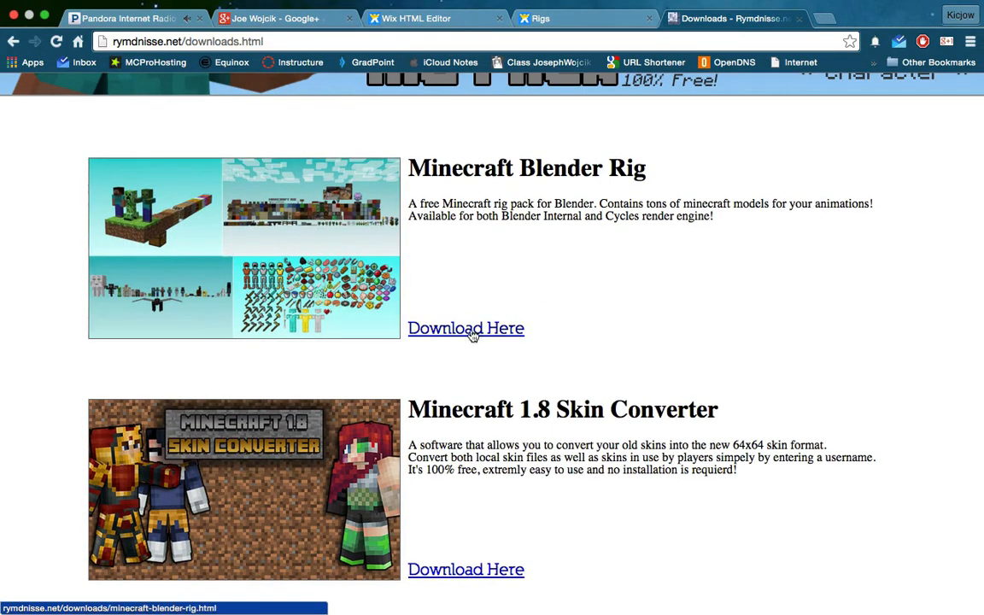
pyautogui.click(464, 327)
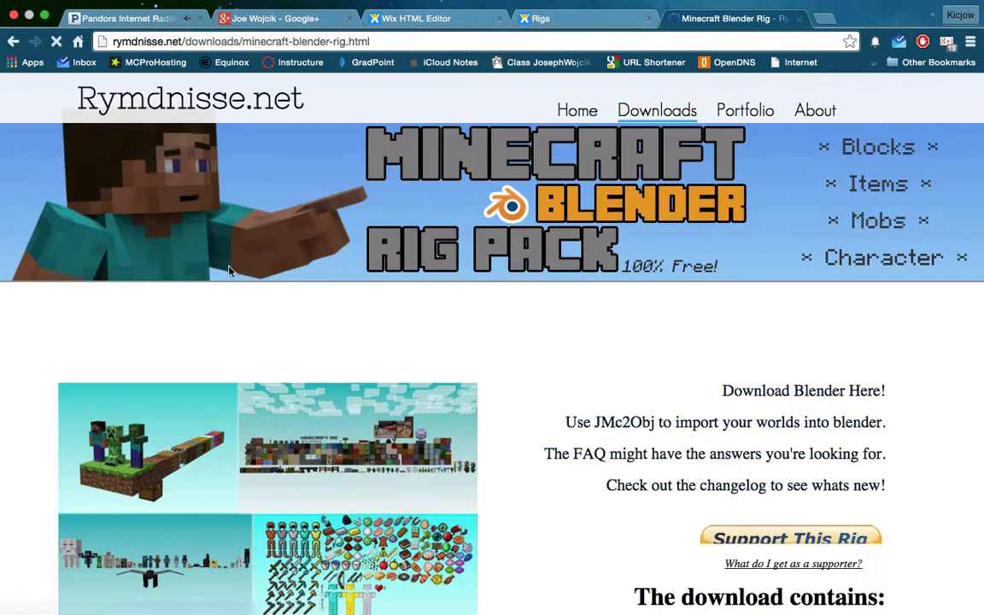
# Scroll to the Download Rig section offering Blender Internal and Cycles versions
pyautogui.scroll(-3)
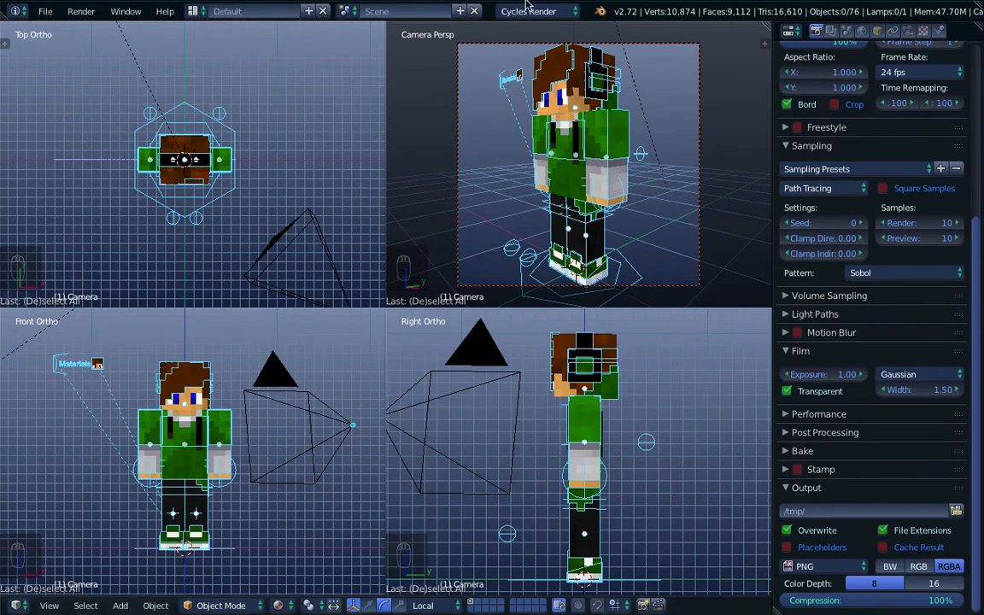
pyautogui.moveTo(580, 333)
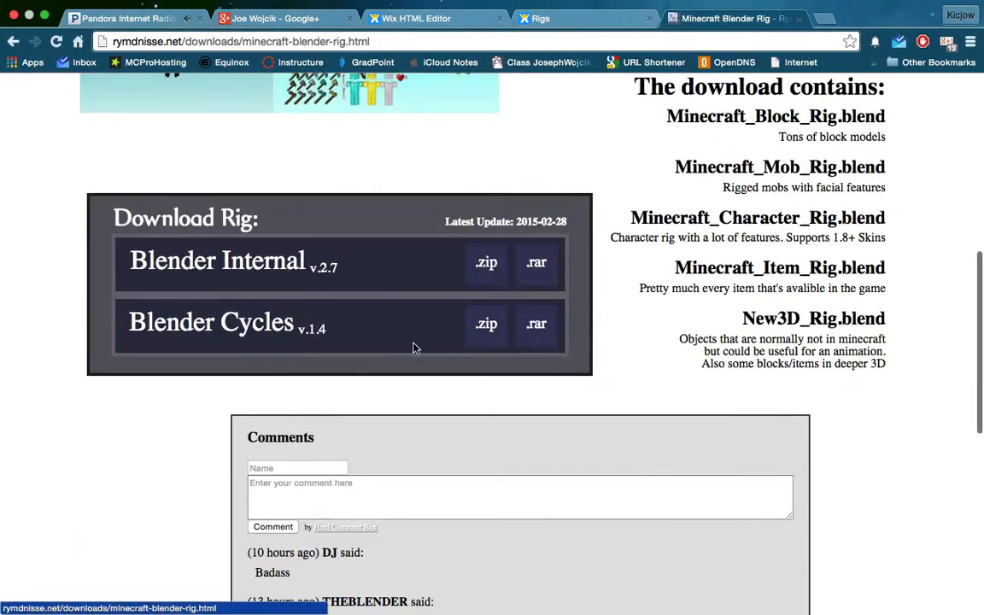
pyautogui.moveTo(275, 227)
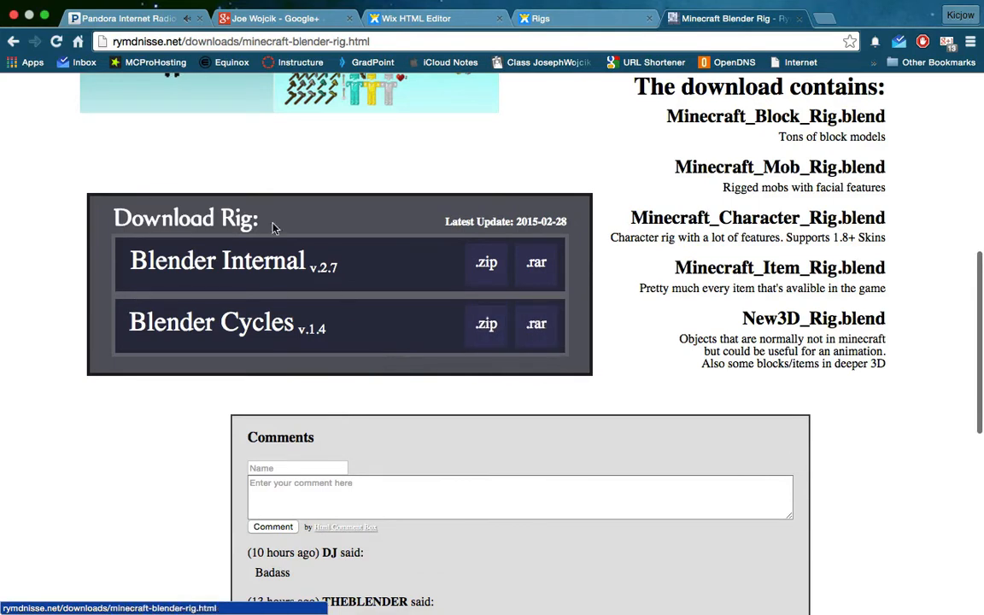
pyautogui.moveTo(293, 287)
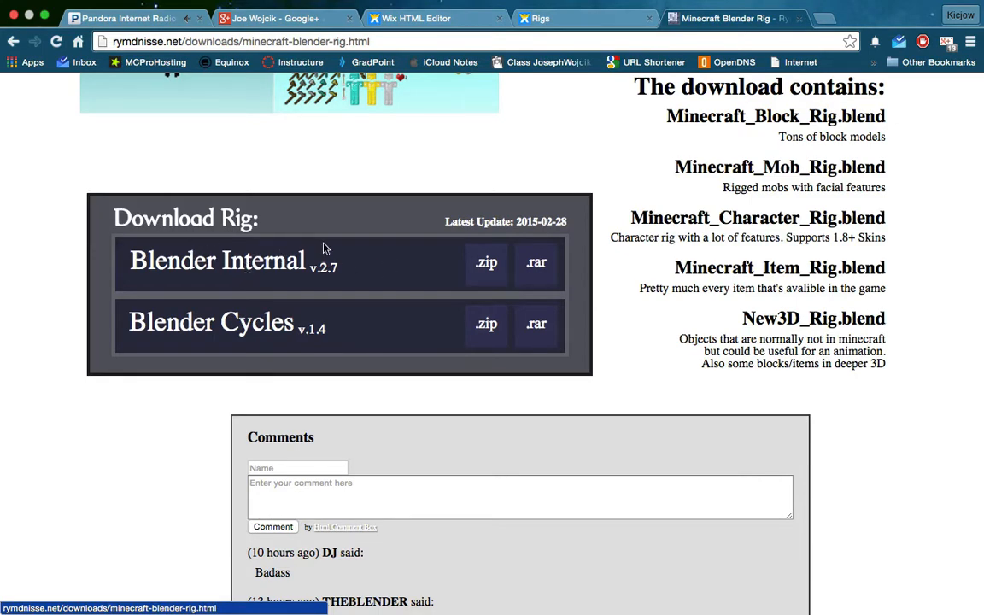
pyautogui.scroll(-3)
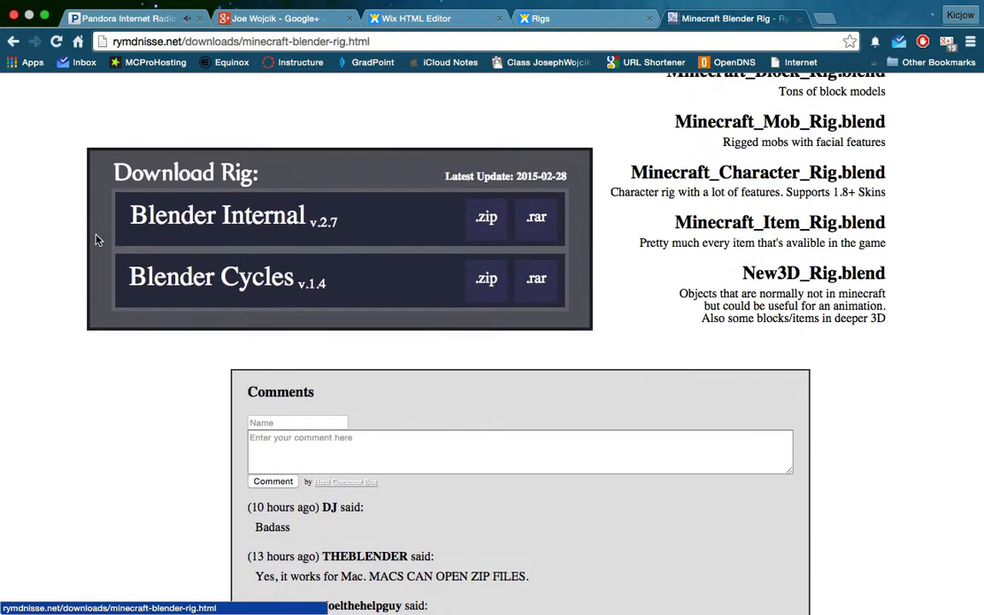
pyautogui.moveTo(372, 307)
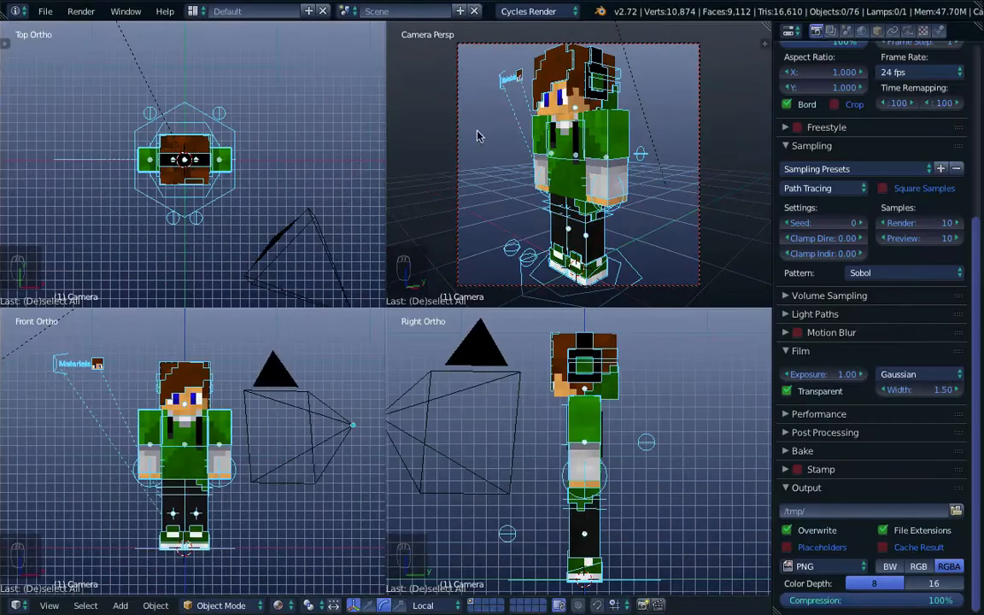
pyautogui.click(538, 11)
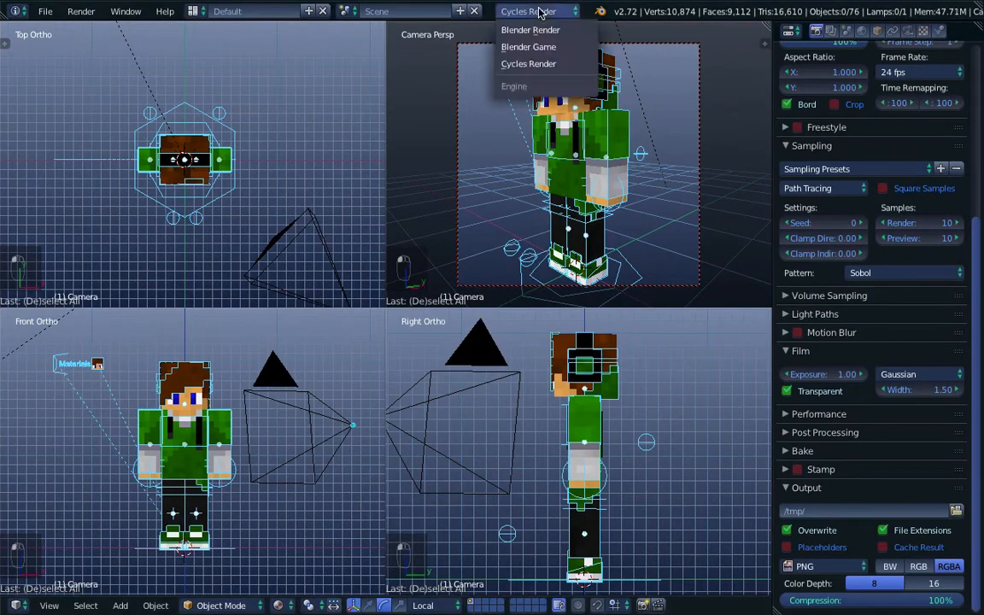
pyautogui.moveTo(529, 30)
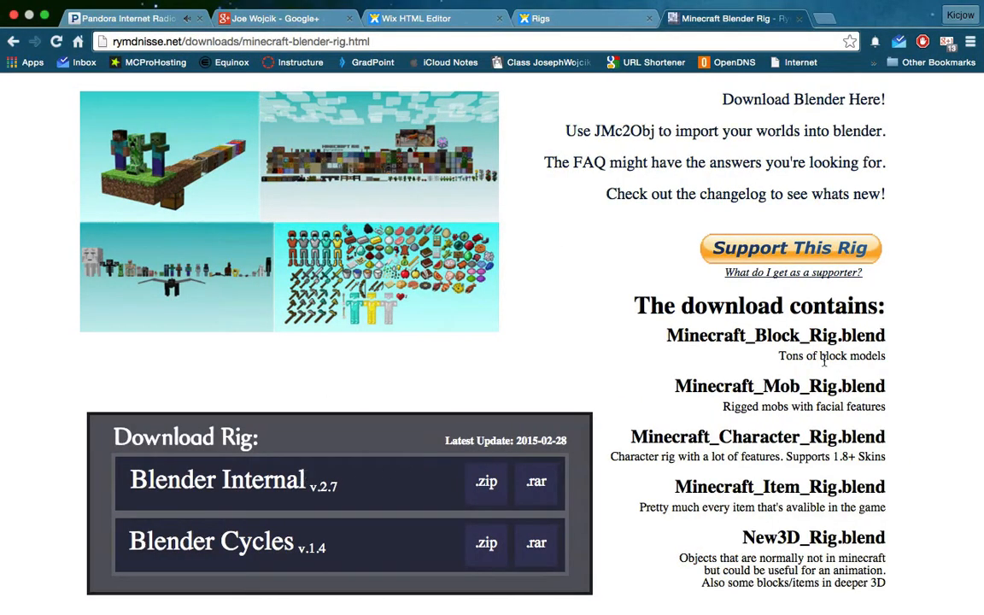
pyautogui.click(273, 17)
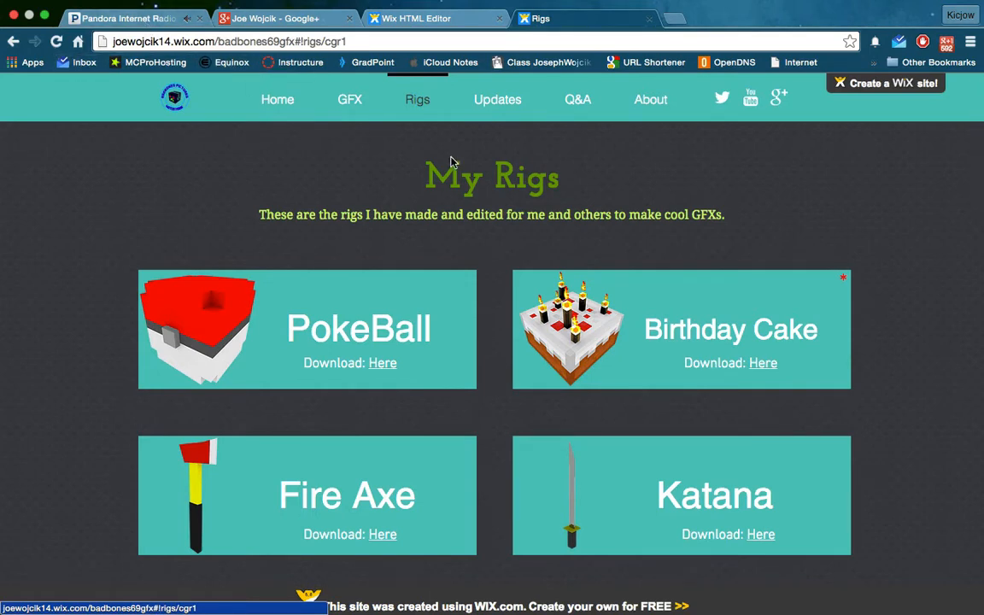
pyautogui.moveTo(3, 309)
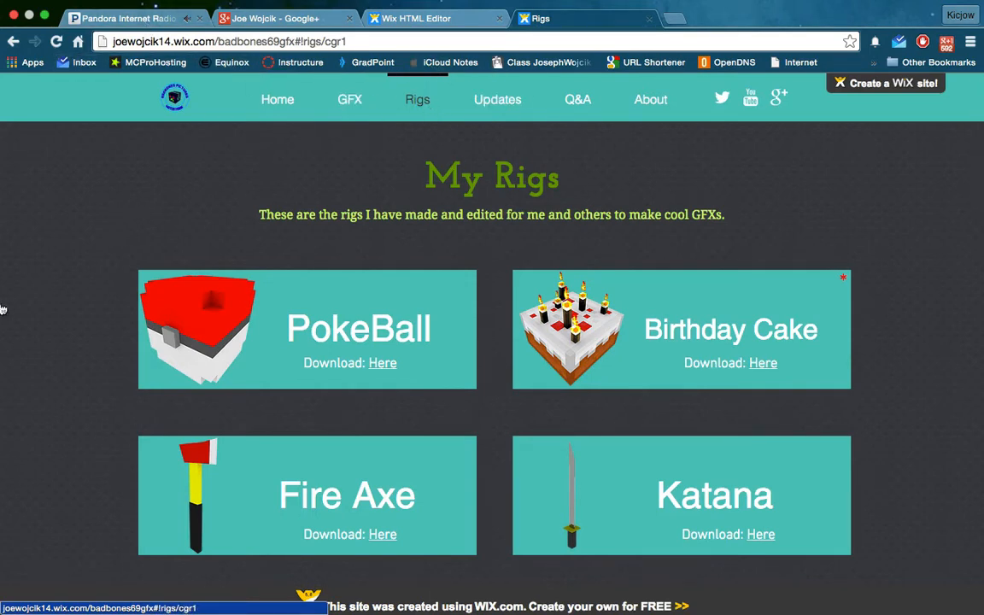
# Scroll through the Wix My Rigs list to locate the Katana download among the rigs
pyautogui.scroll(-3)
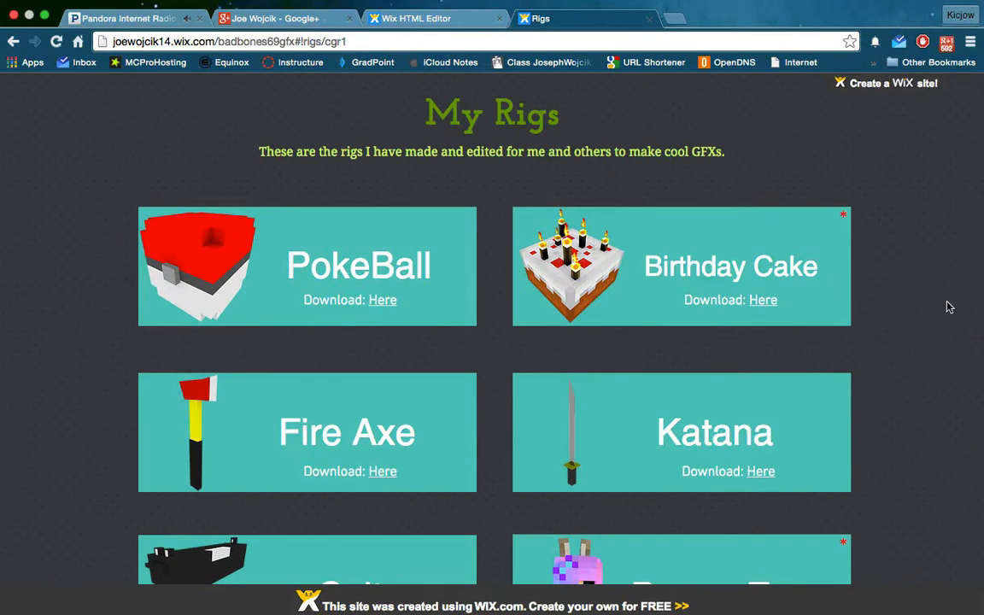
pyautogui.scroll(-3)
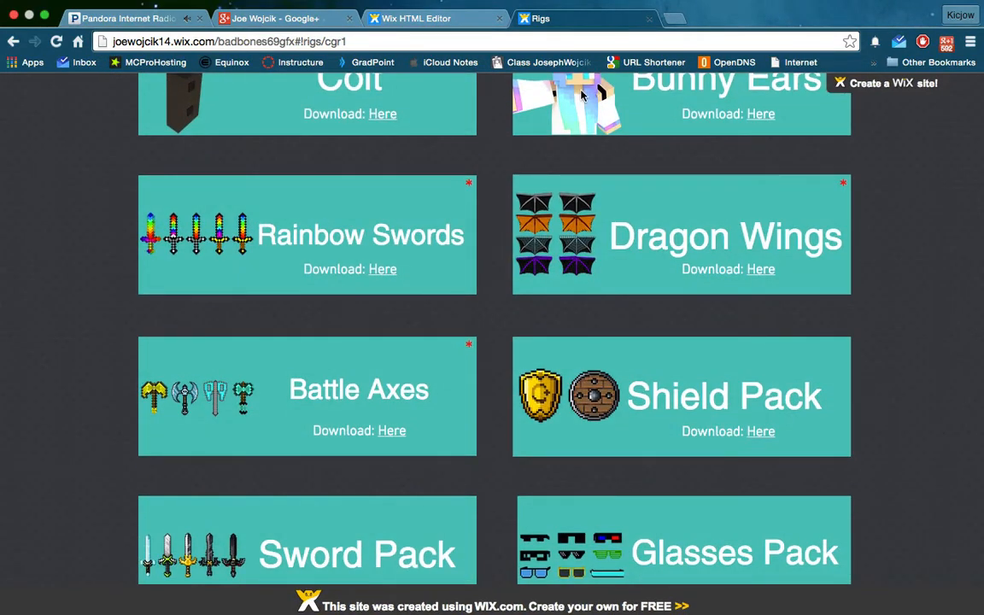
pyautogui.scroll(-3)
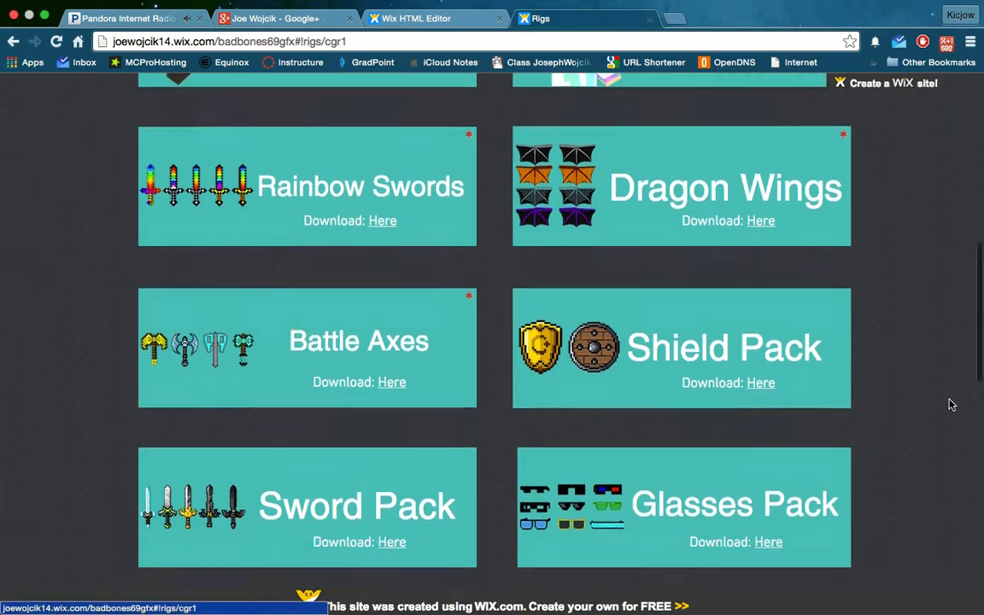
pyautogui.scroll(3)
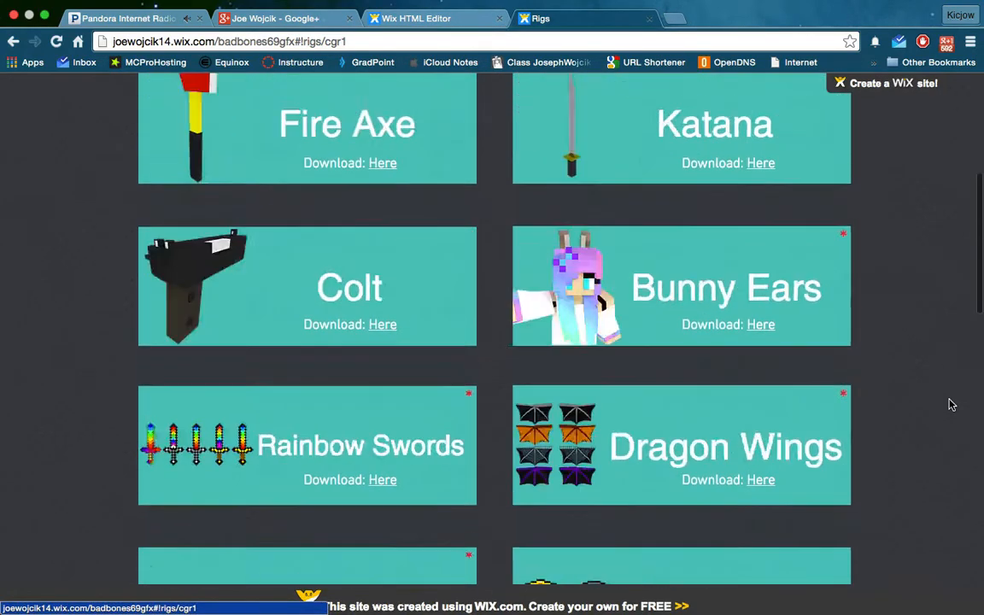
pyautogui.scroll(3)
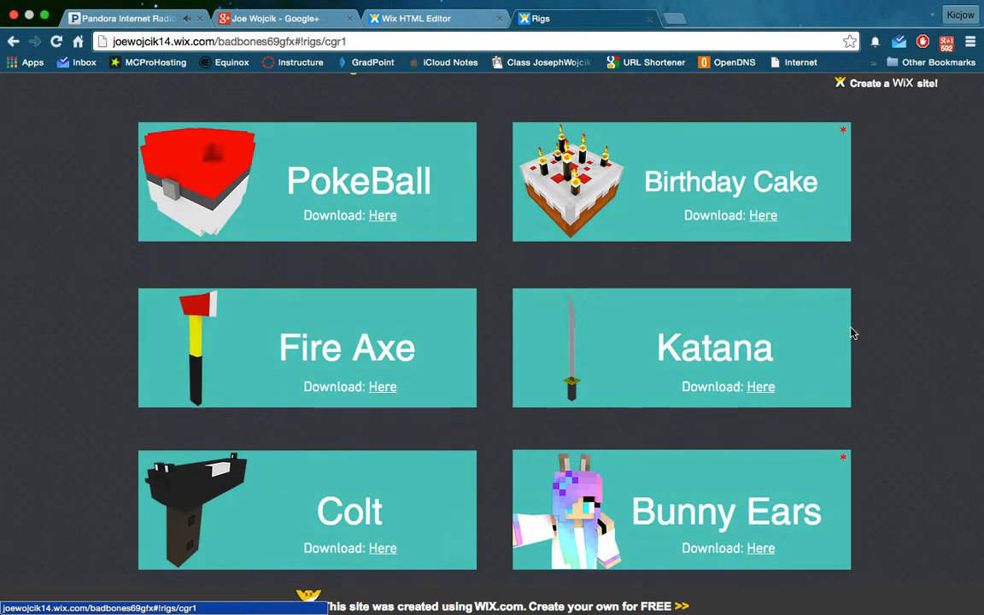
pyautogui.moveTo(454, 439)
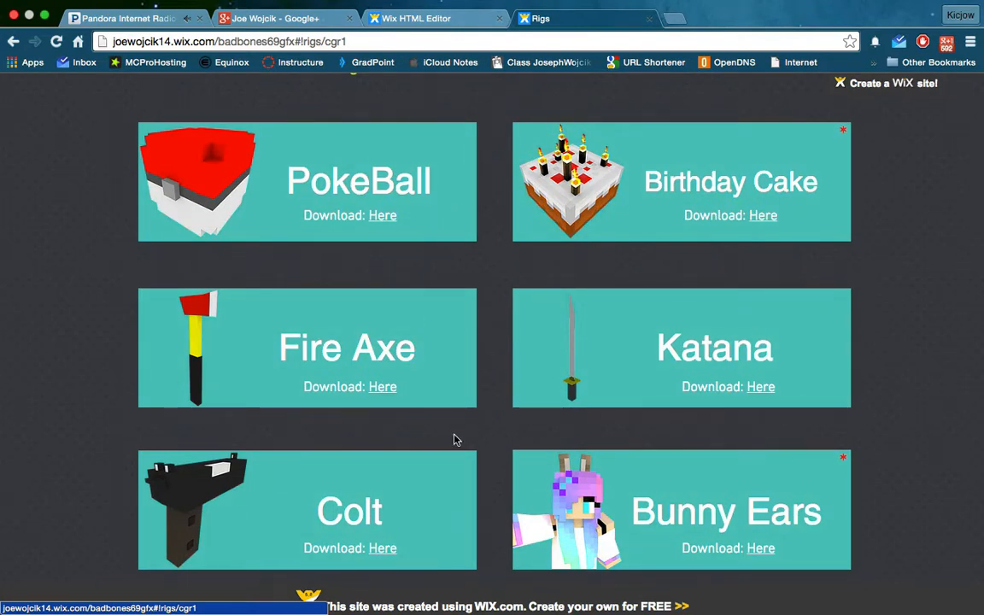
pyautogui.moveTo(608, 357)
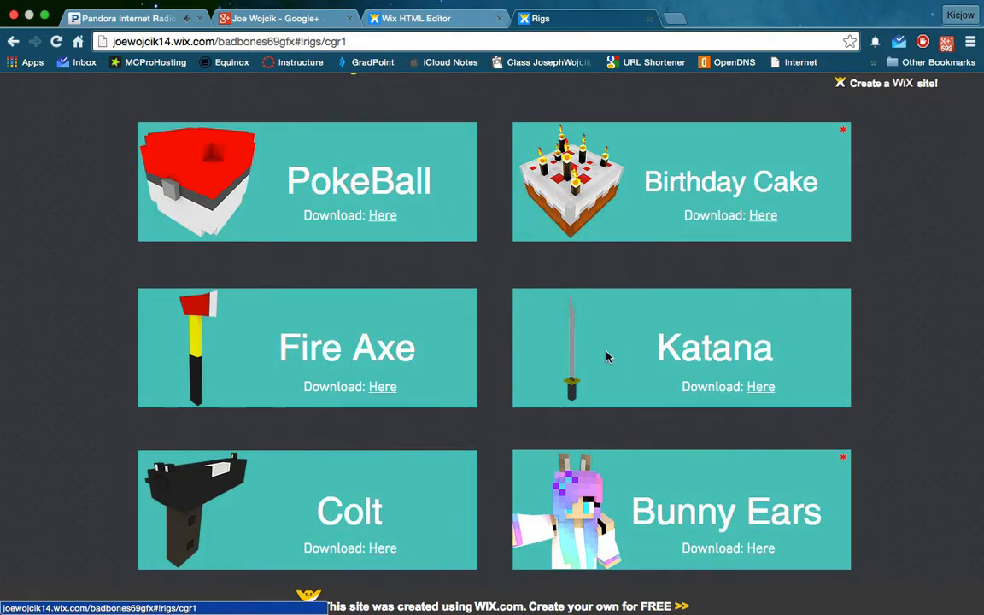
pyautogui.scroll(-3)
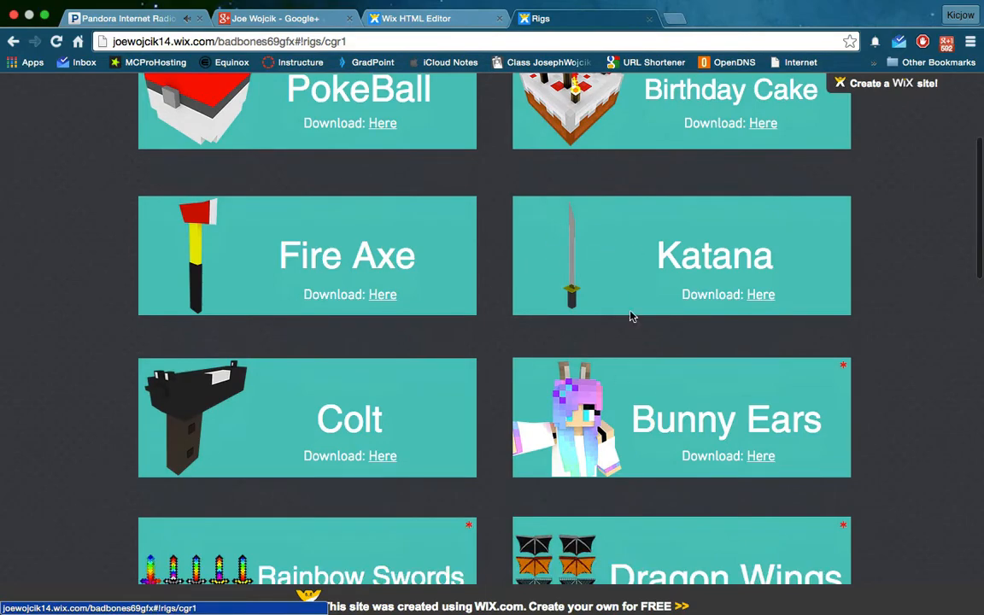
pyautogui.scroll(-3)
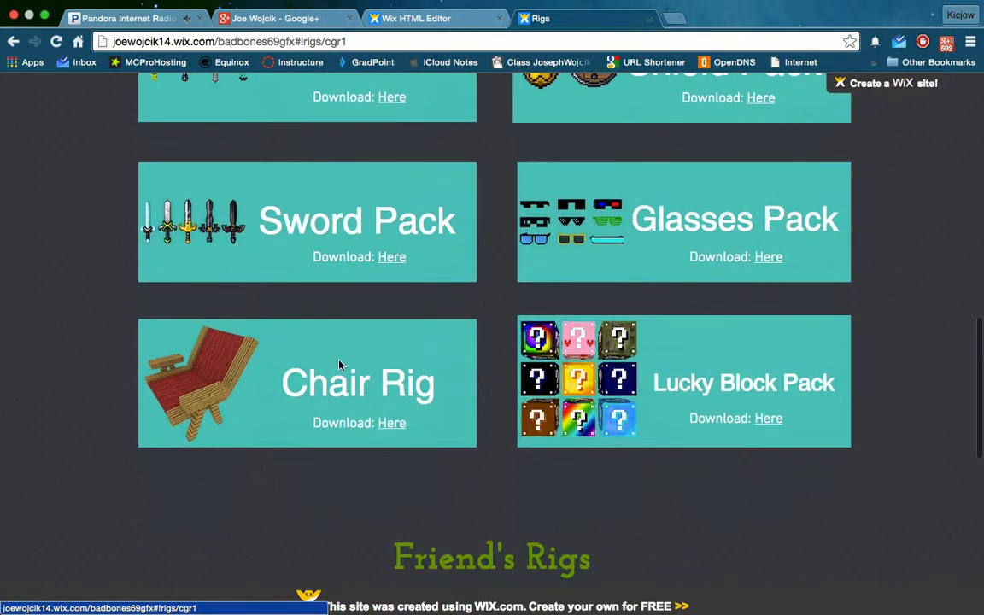
pyautogui.scroll(3)
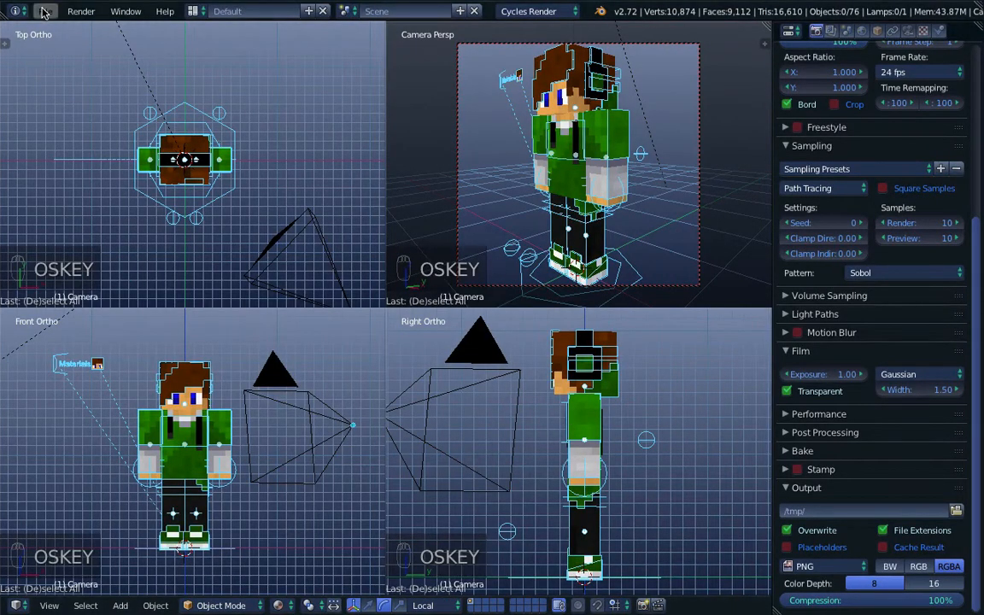
# Start File > Append and browse to the folder holding the downloaded rigs
pyautogui.click(44, 10)
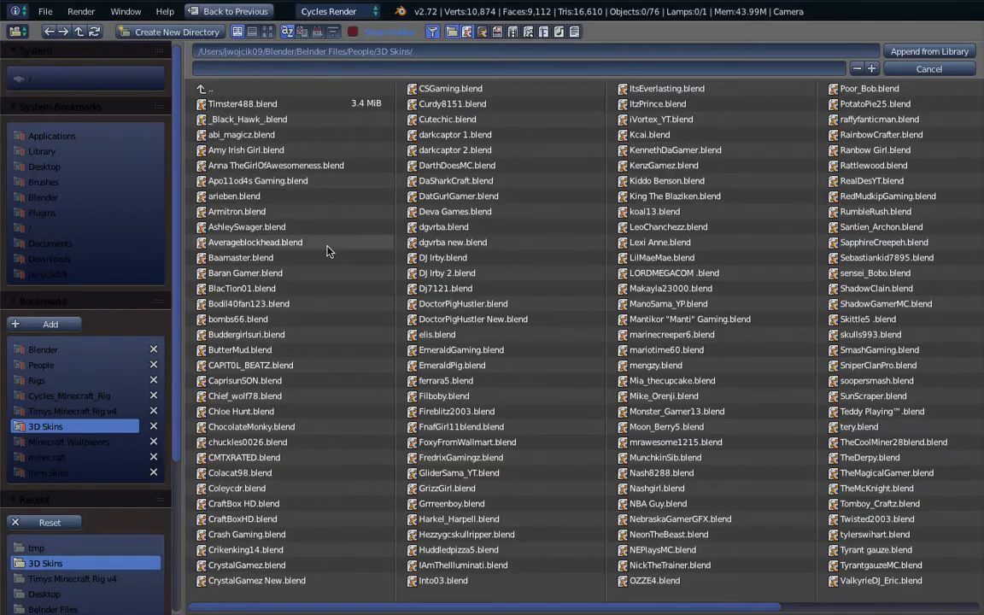
pyautogui.moveTo(62, 381)
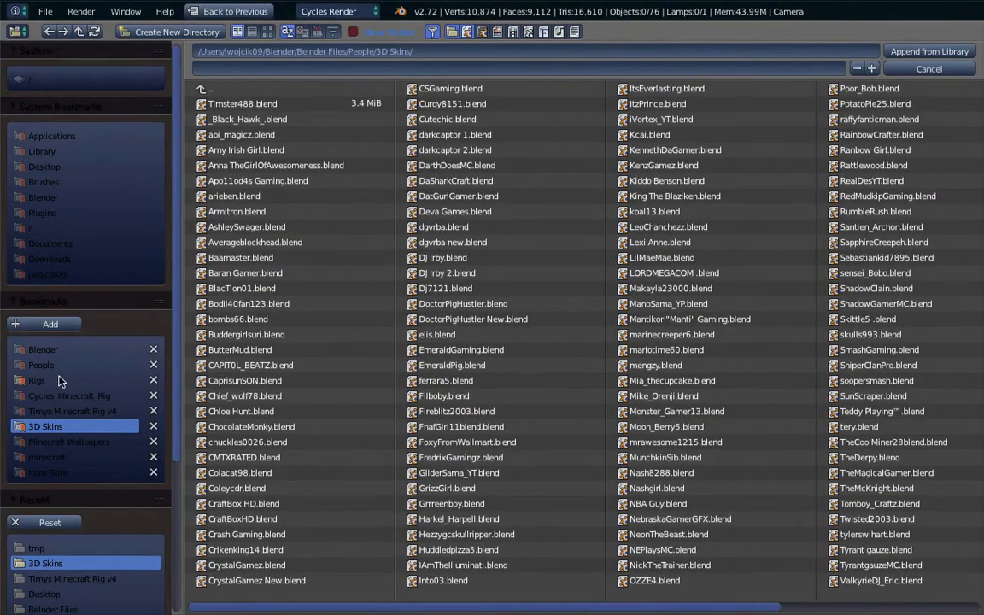
pyautogui.click(38, 379)
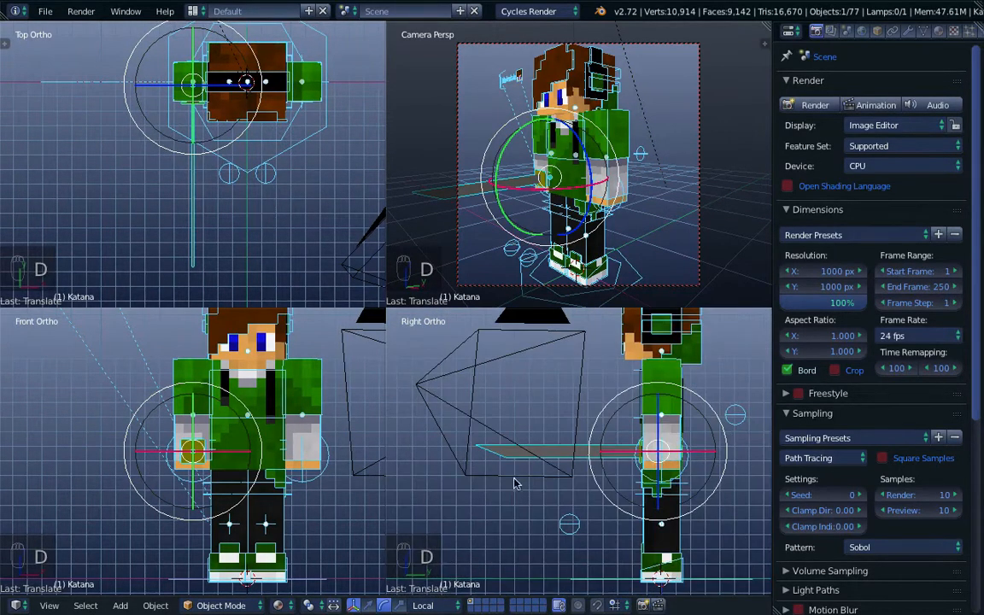
pyautogui.moveTo(430, 441)
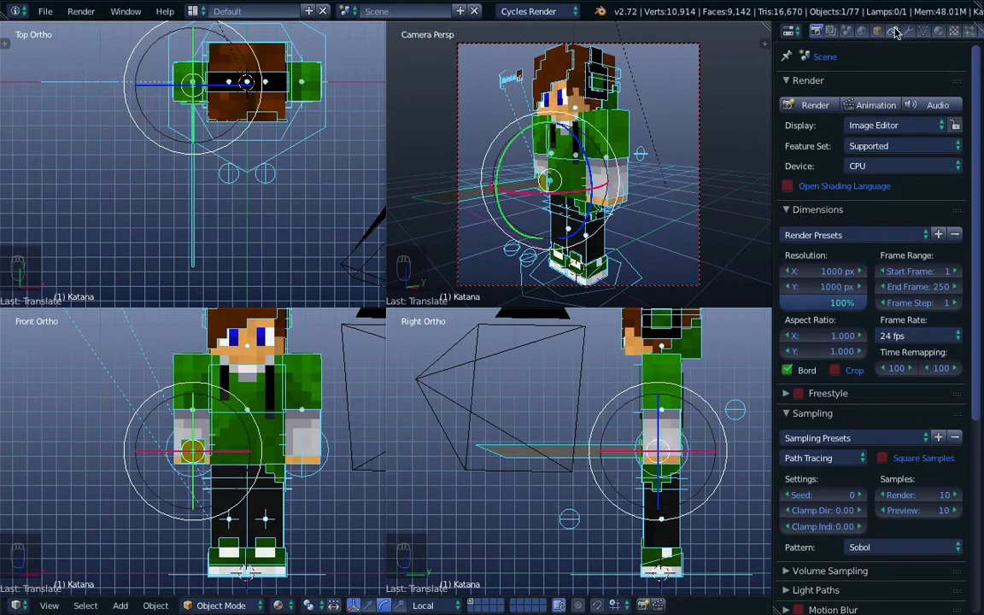
# Add a Child Of constraint to the katana targeting charArmature
pyautogui.click(886, 31)
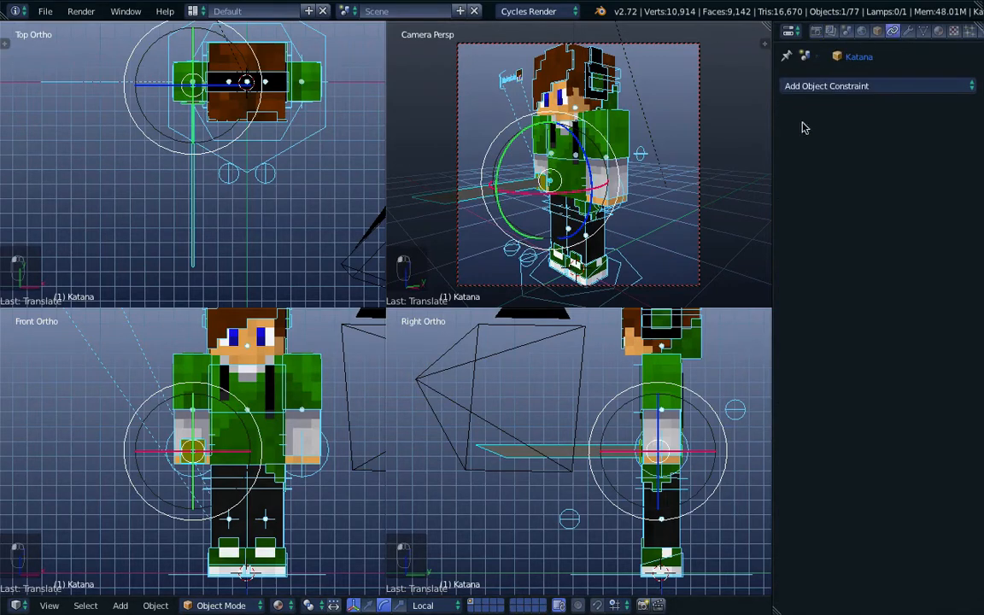
pyautogui.moveTo(478, 139)
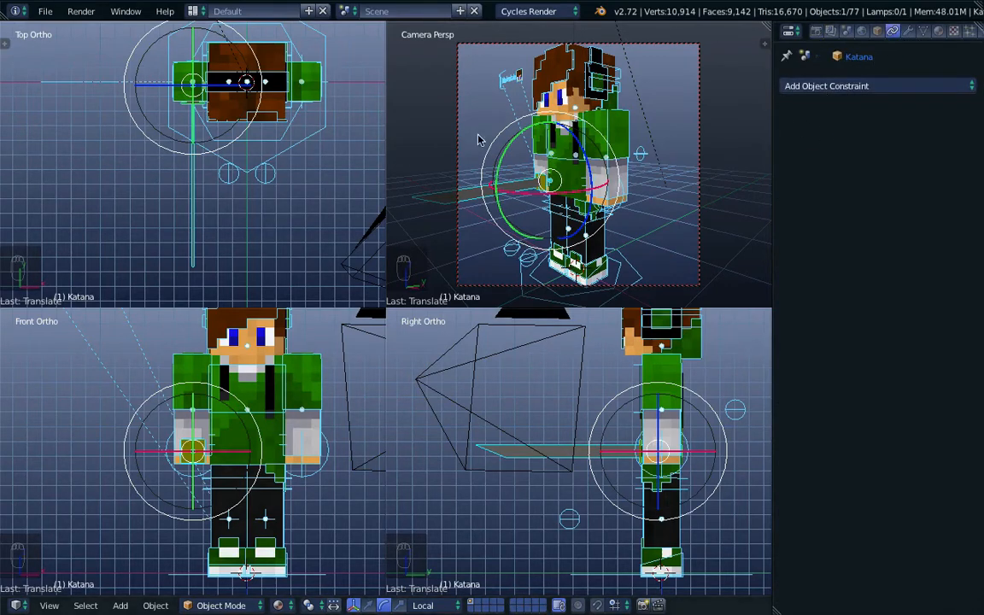
pyautogui.moveTo(407, 219)
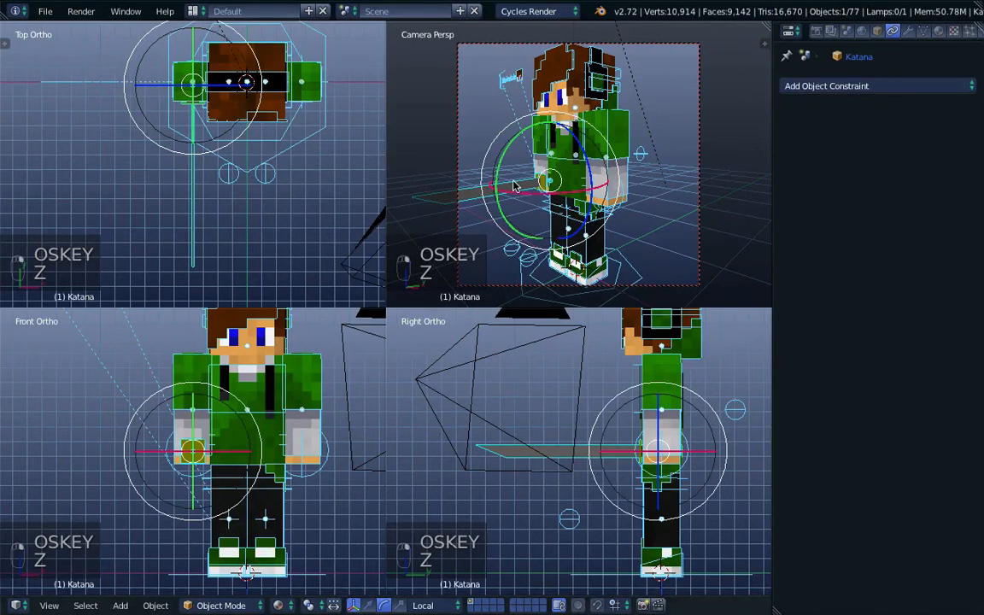
pyautogui.click(878, 86)
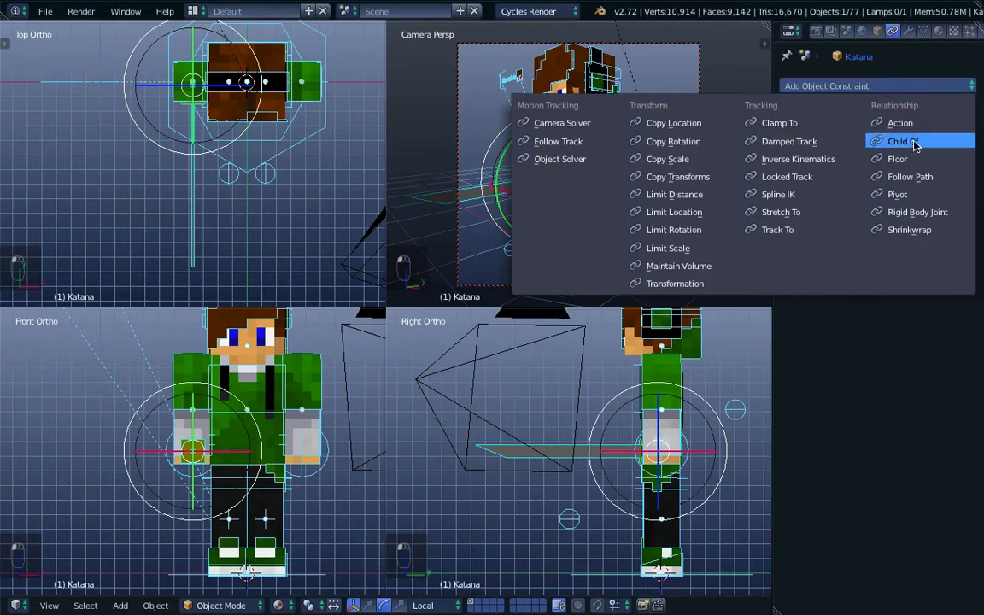
pyautogui.click(900, 140)
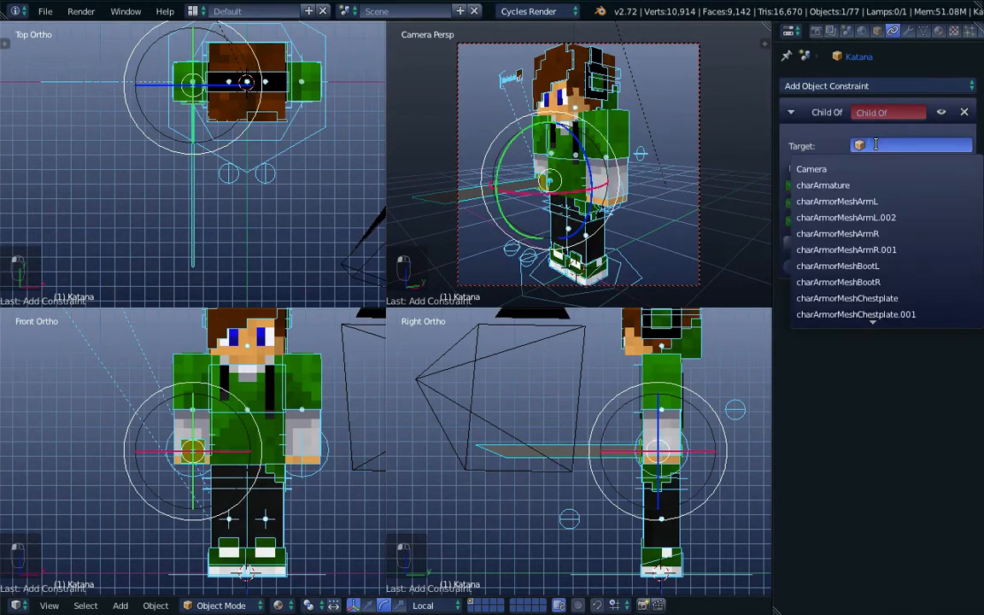
pyautogui.click(823, 184)
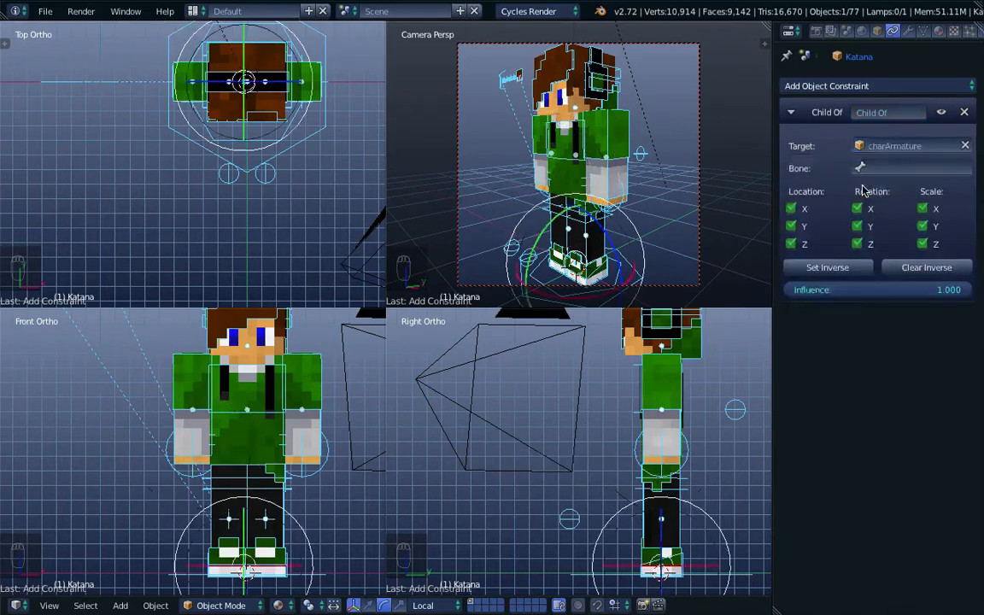
# Set the constraint bone to charBoneArmR and apply Set Inverse
pyautogui.click(912, 169)
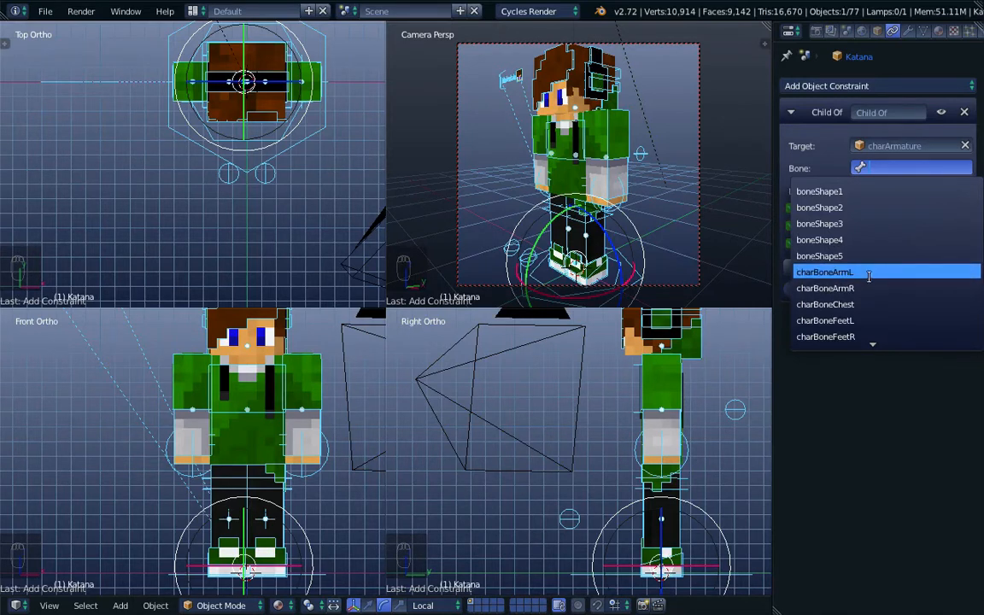
pyautogui.moveTo(864, 256)
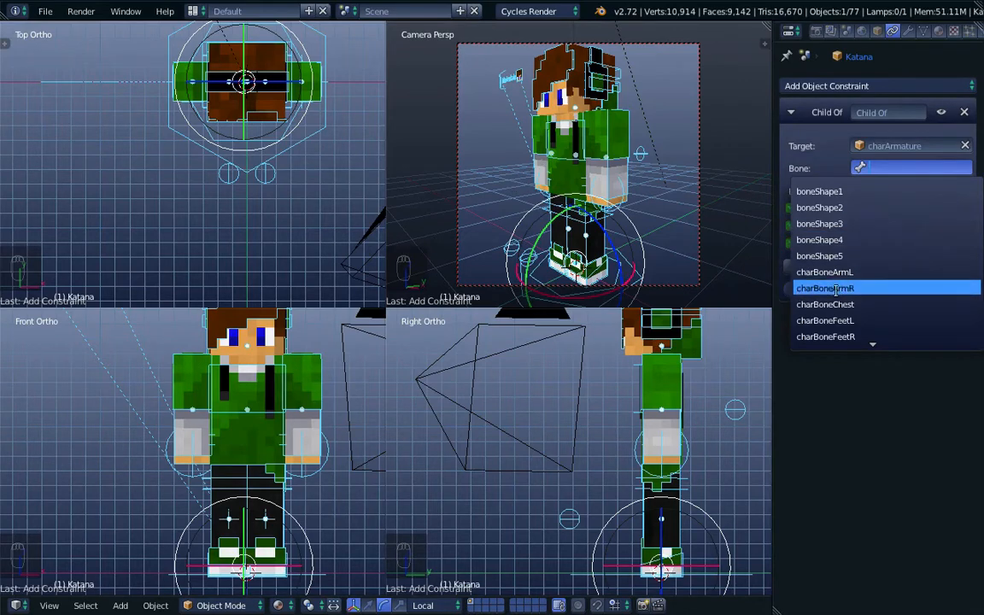
pyautogui.click(825, 287)
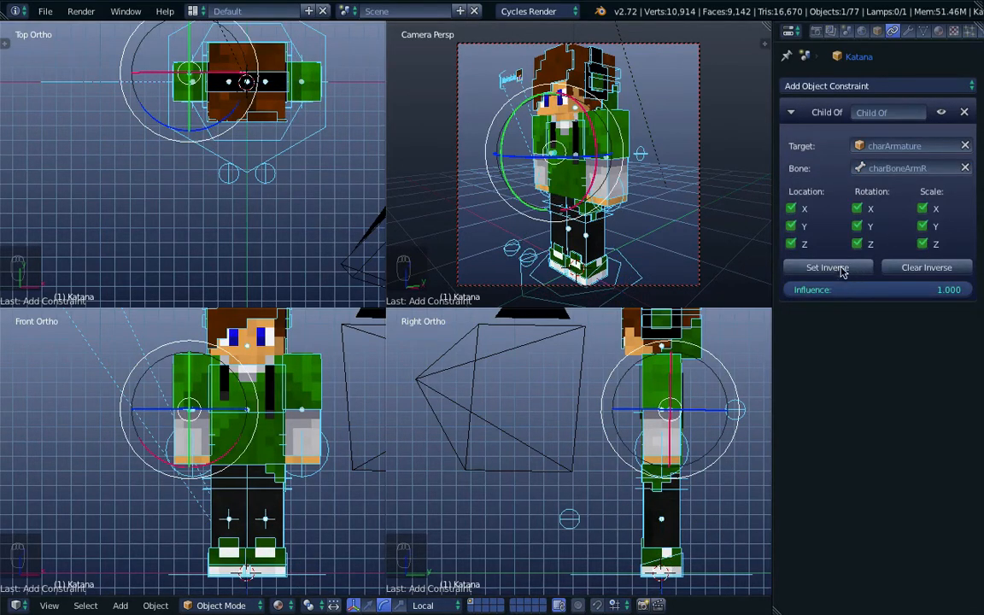
pyautogui.click(826, 266)
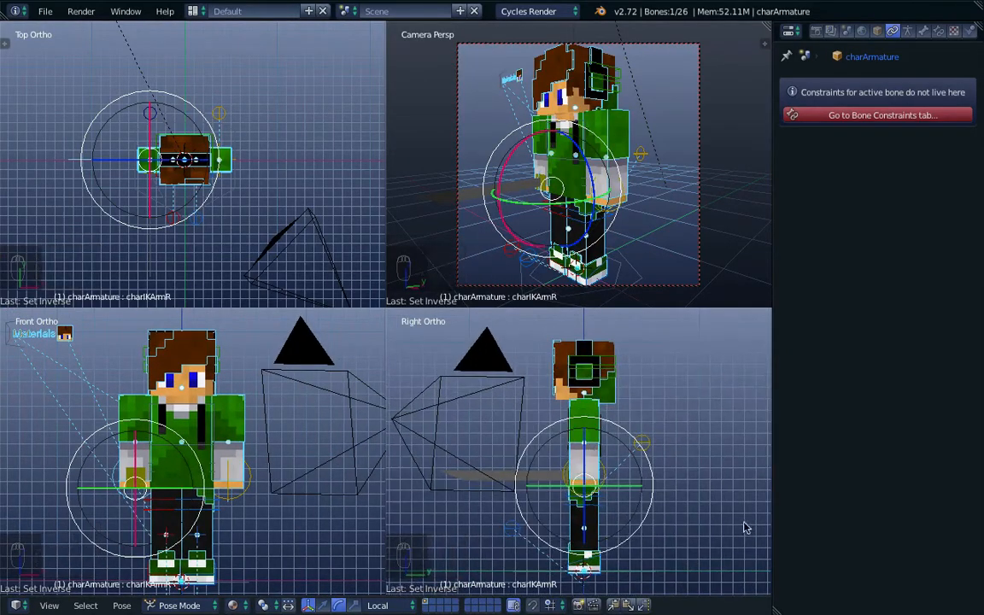
pyautogui.moveTo(693, 541)
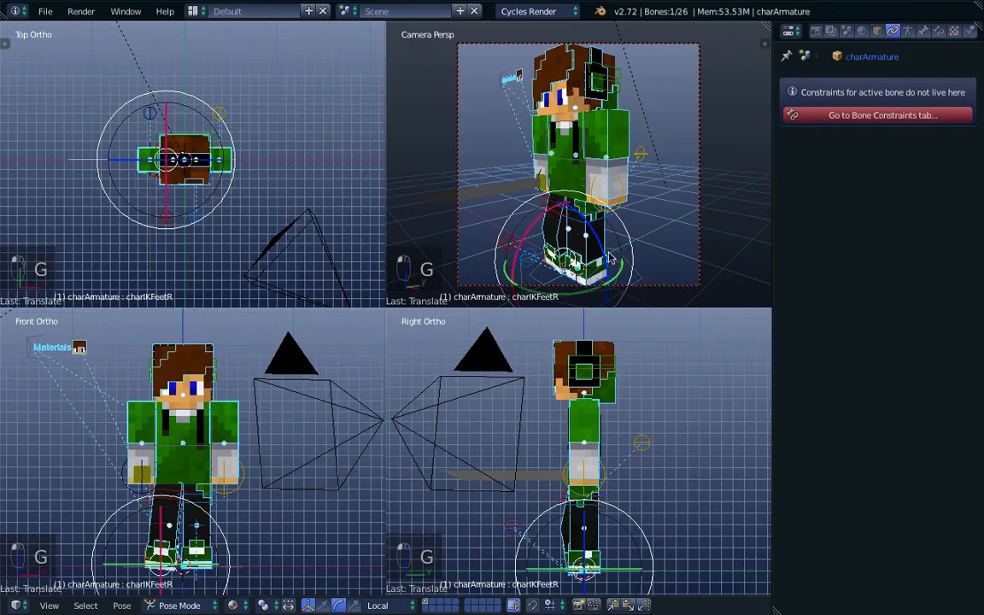
pyautogui.moveTo(604, 418)
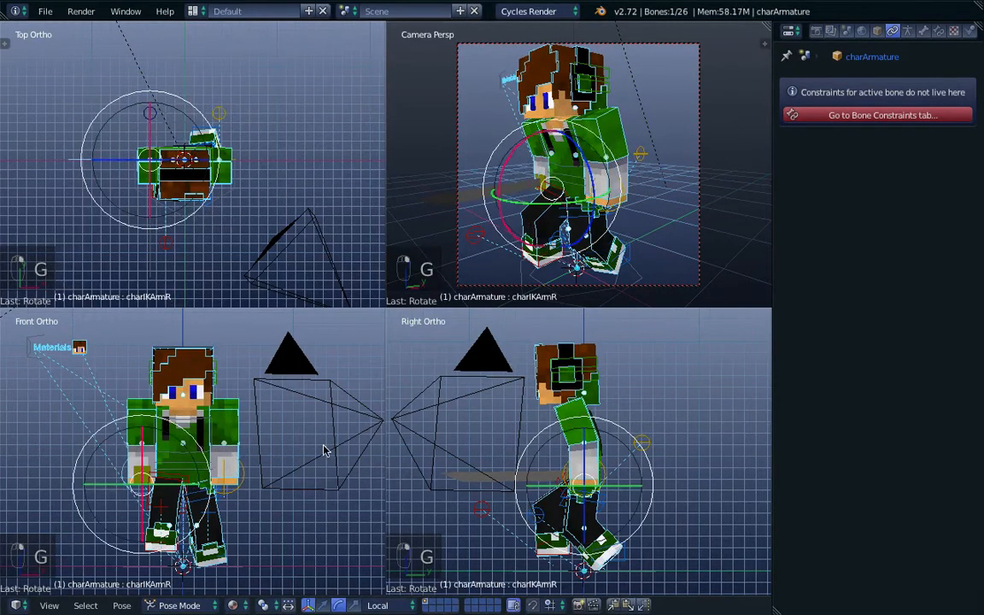
# Grab a bone in Pose Mode to move the limbs into the katana stance
pyautogui.press('g')
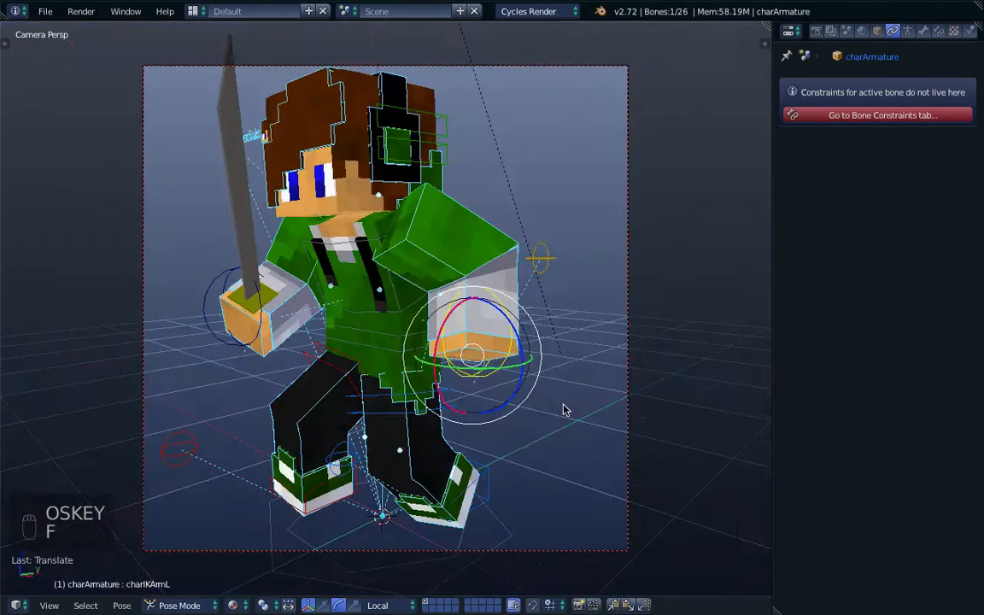
# Enable Lock Camera to View and set the viewport shading to Rendered
pyautogui.press('N')
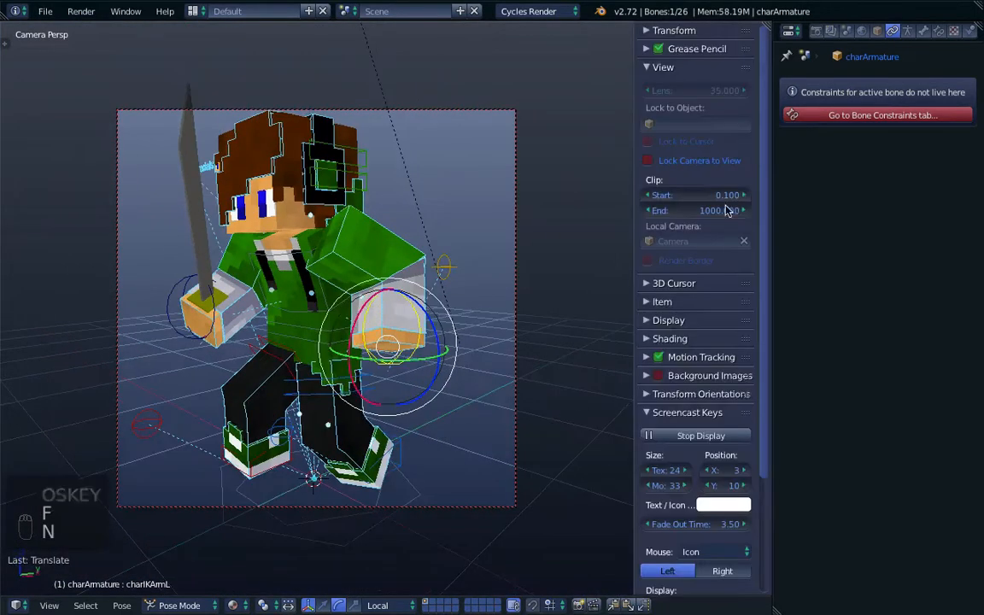
pyautogui.click(647, 160)
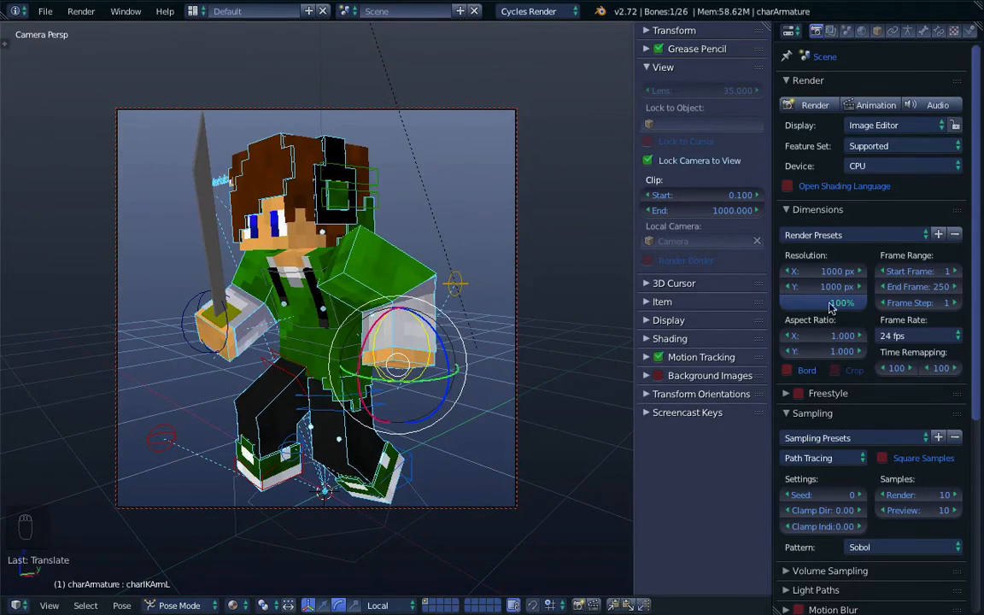
pyautogui.click(788, 368)
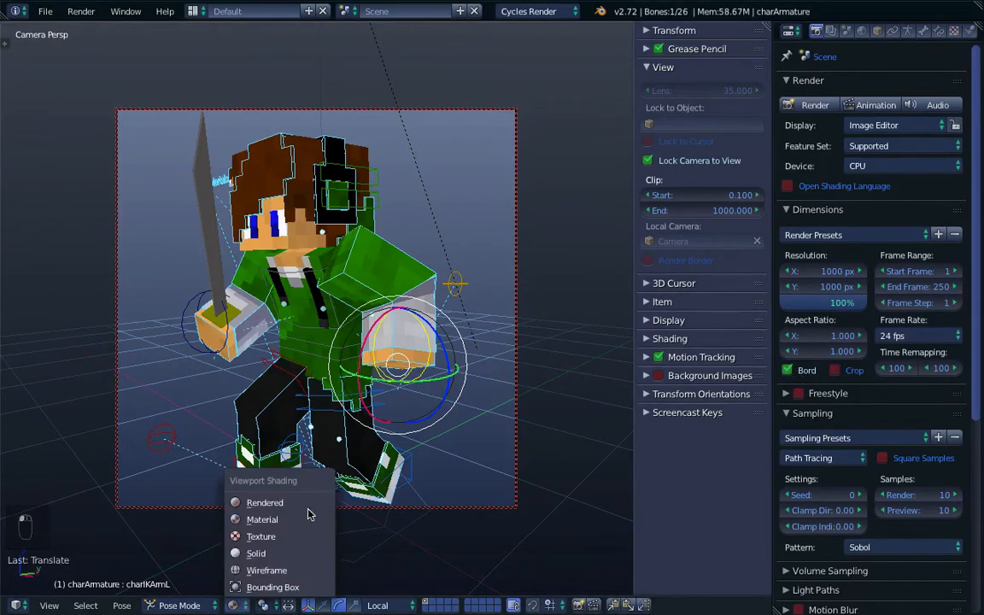
pyautogui.click(265, 502)
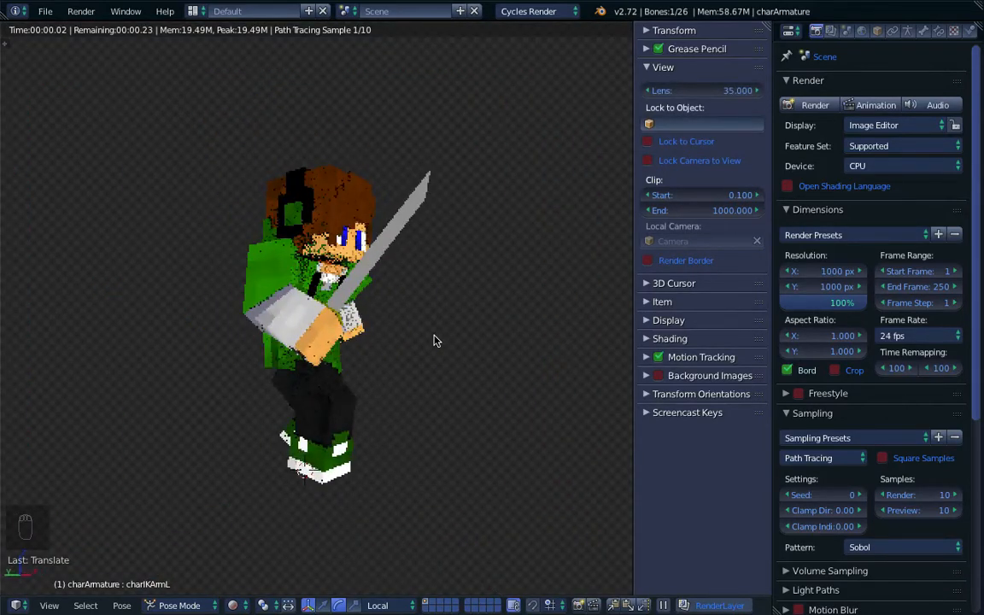
pyautogui.click(236, 604)
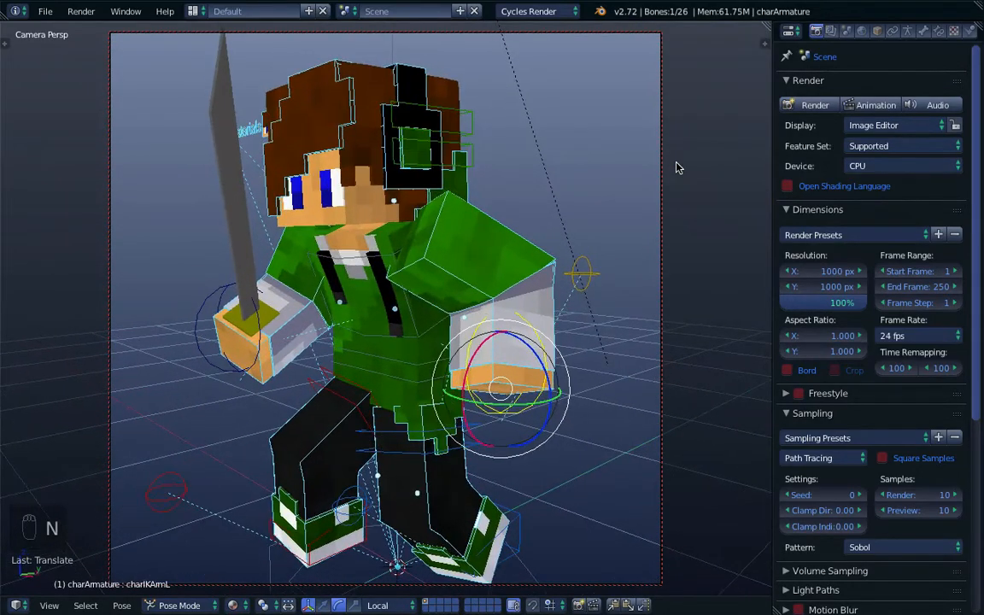
# Hide the side panel, render the pose and return to the camera view
pyautogui.press('N')
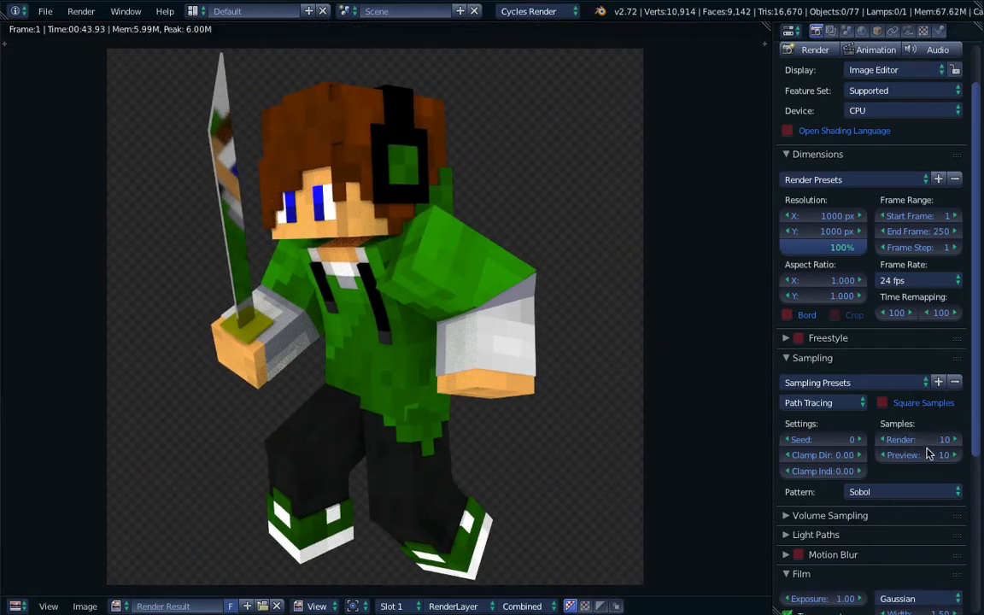
pyautogui.moveTo(535, 415)
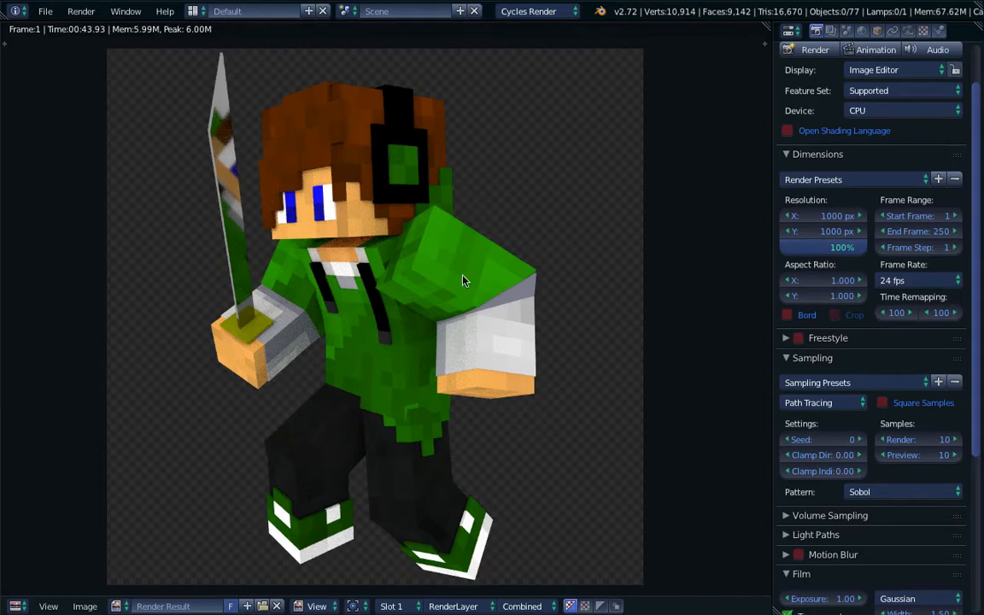
pyautogui.moveTo(423, 235)
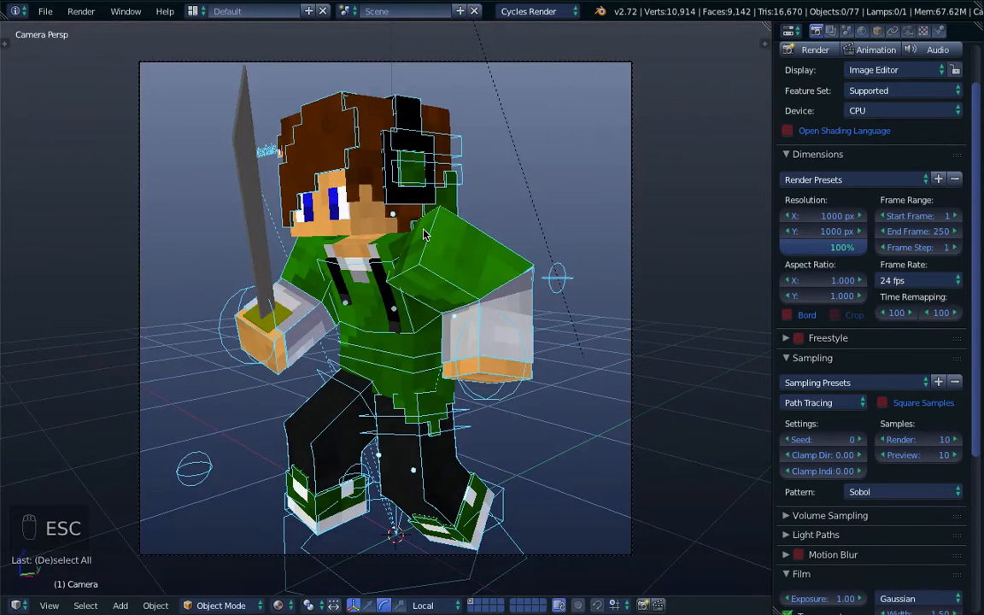
pyautogui.press('N')
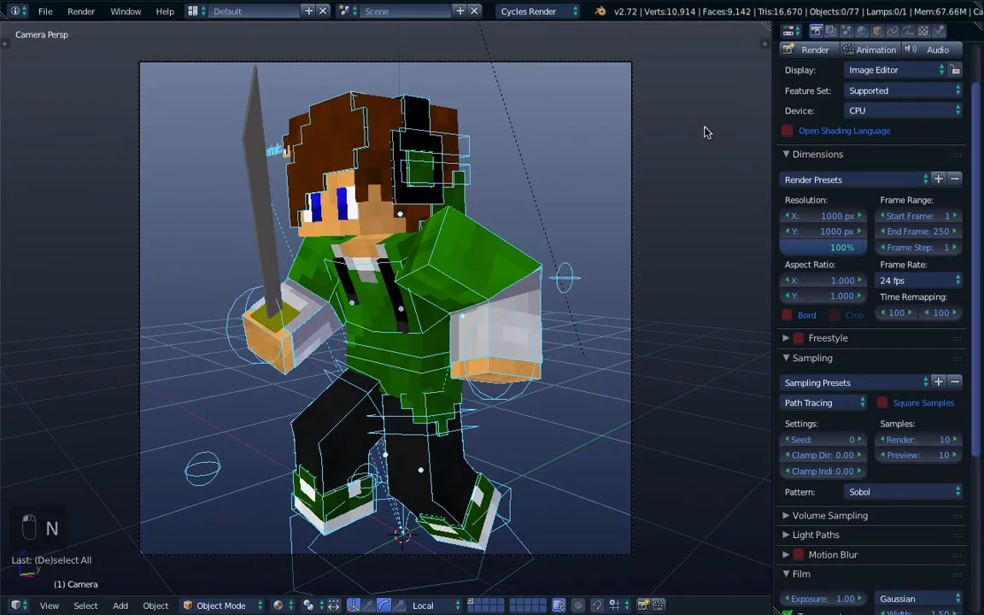
pyautogui.click(915, 439)
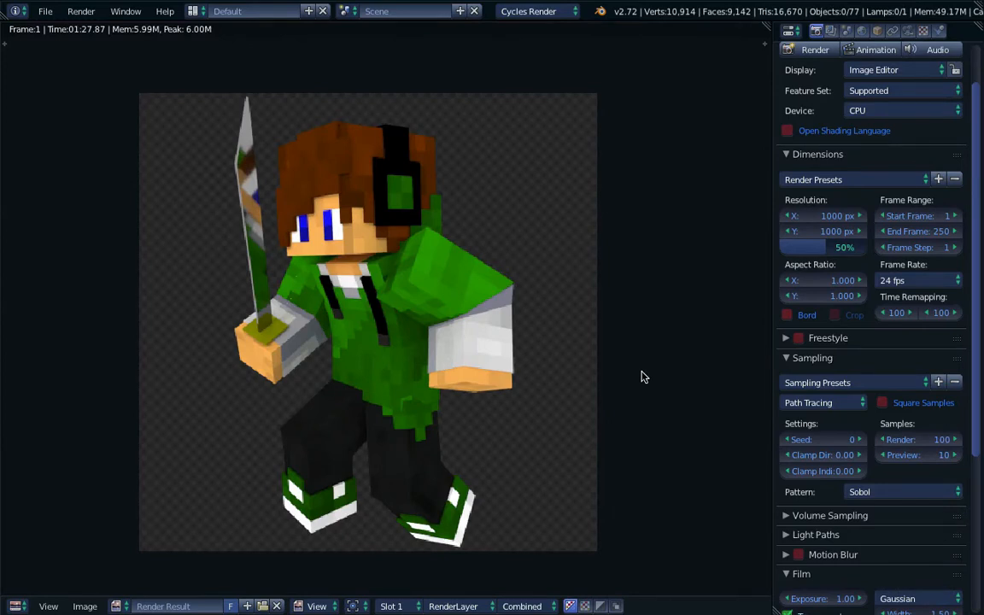
pyautogui.moveTo(914, 365)
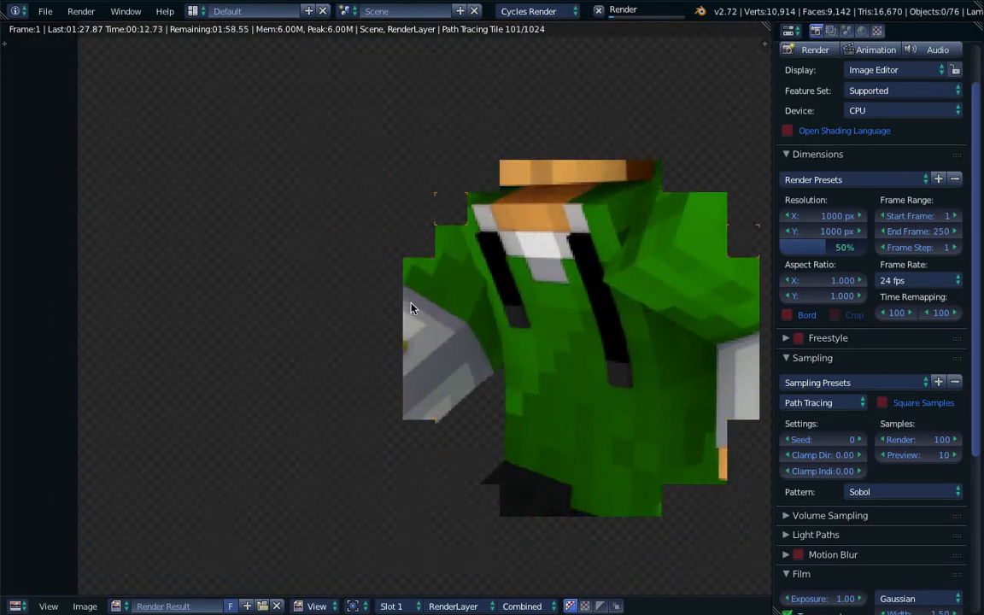
pyautogui.moveTo(390, 378)
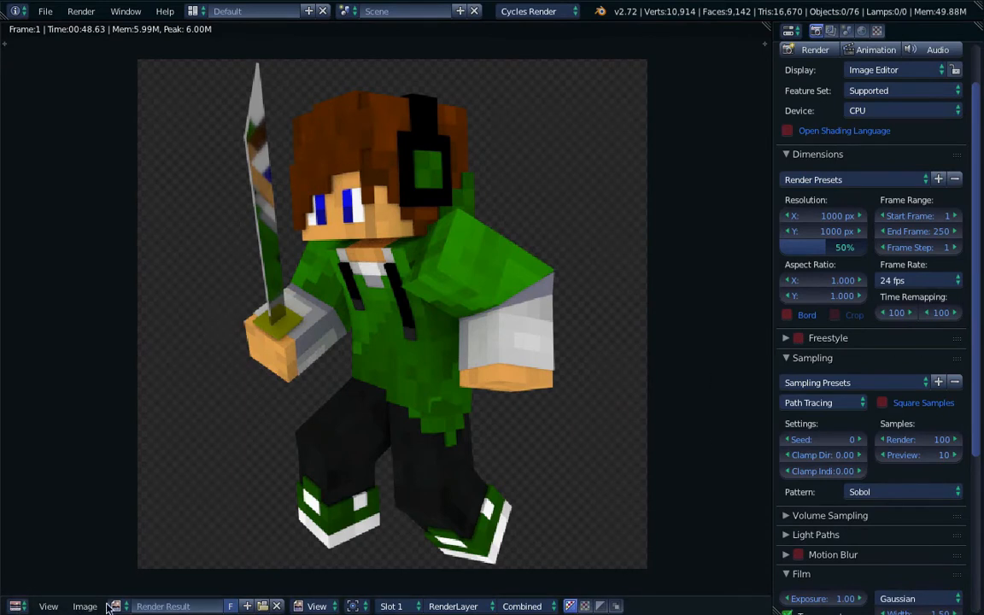
# Save the render result as an image named 'Youtube Render' on the Desktop
pyautogui.click(82, 606)
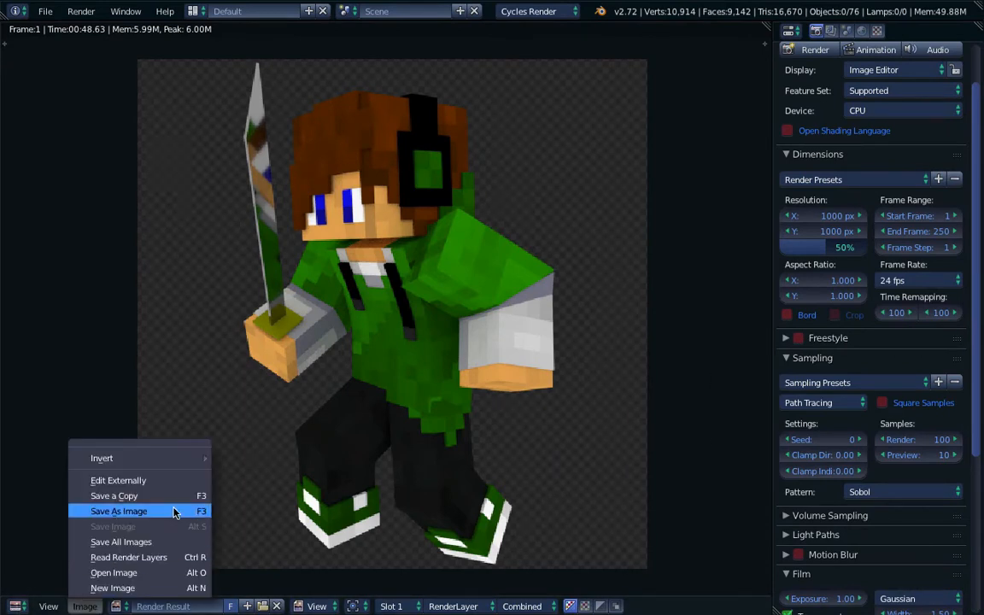
pyautogui.click(118, 511)
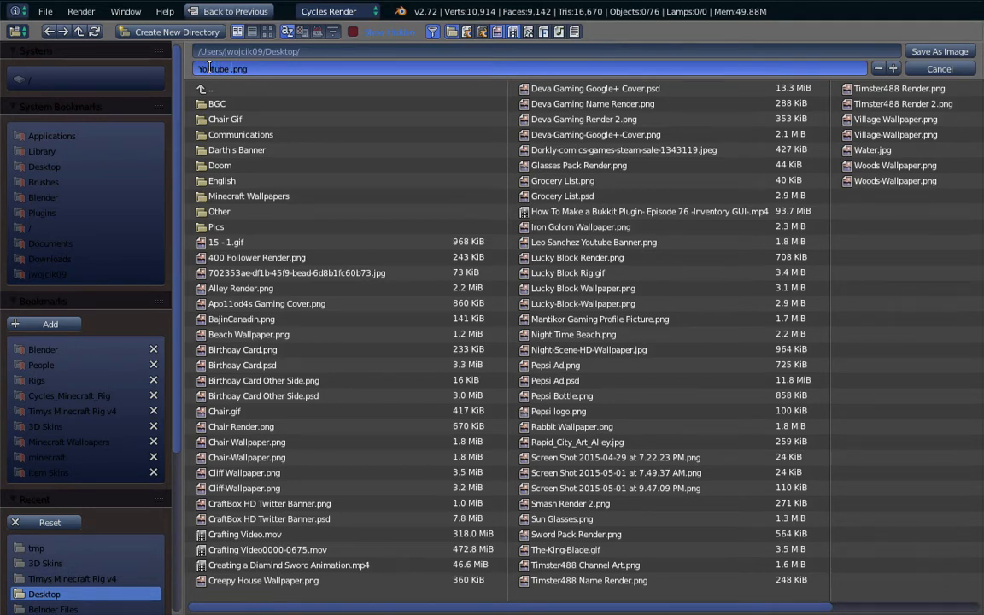
pyautogui.write('Ren')
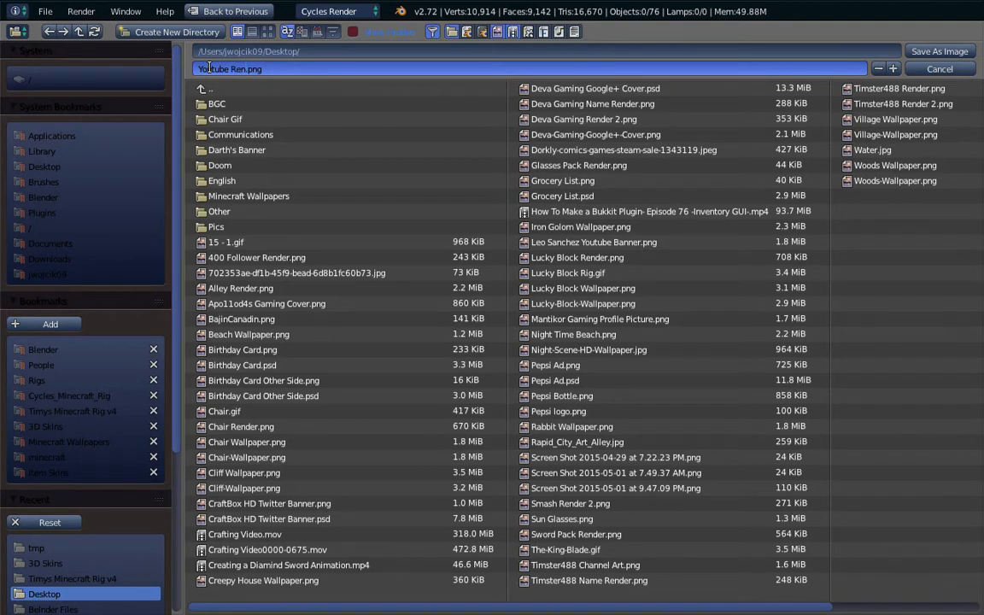
pyautogui.write('der')
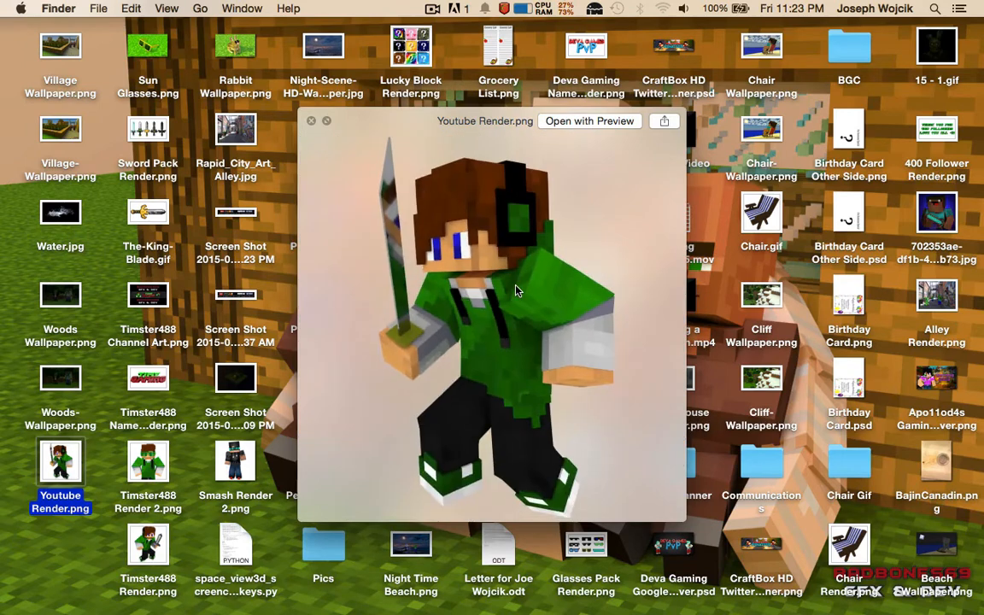
# Preview 'Timster488 Render 2.png', switch back to the new render, then close Quick Look
pyautogui.click(147, 461)
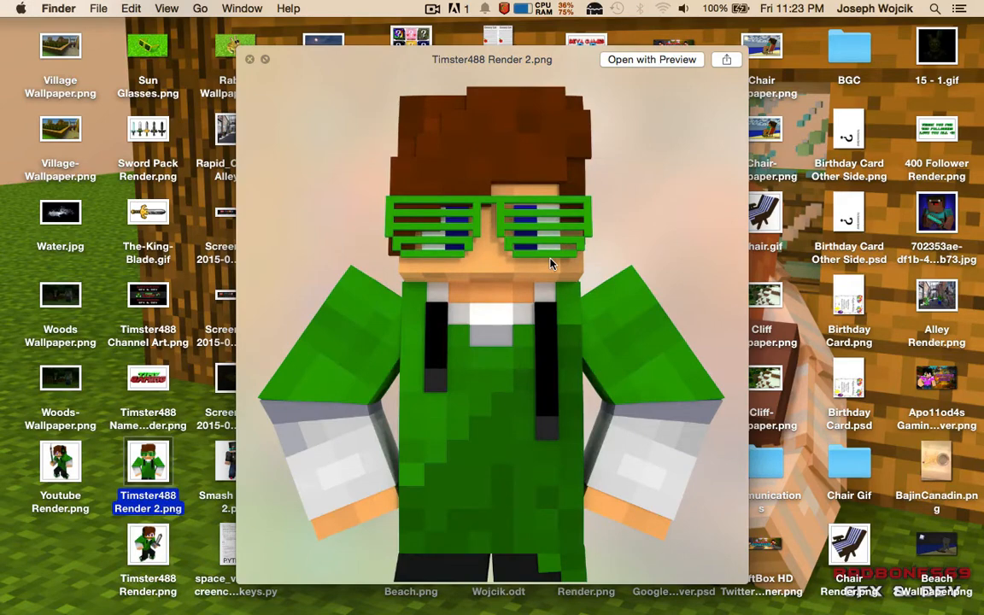
pyautogui.click(60, 461)
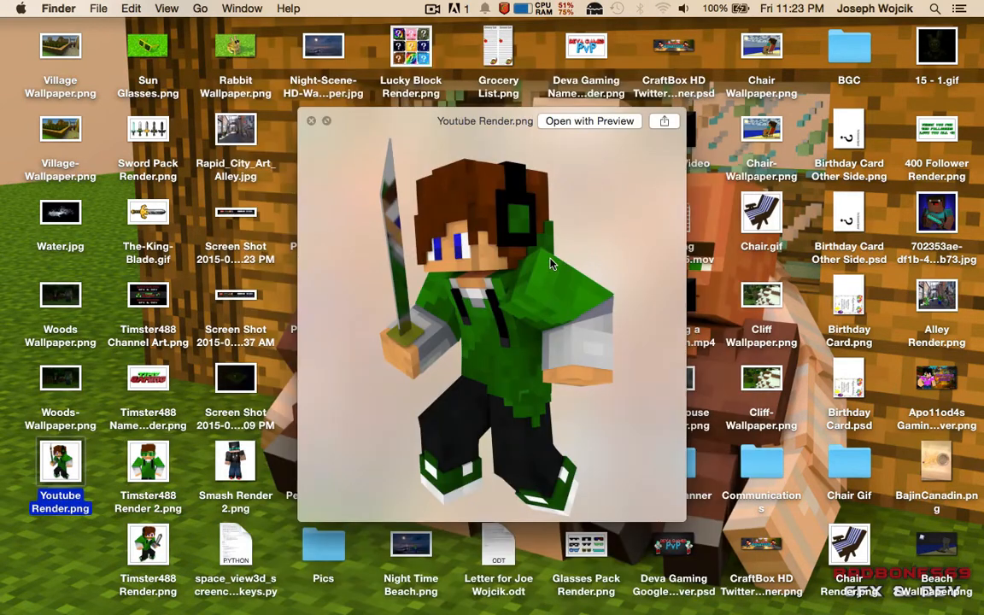
pyautogui.click(310, 120)
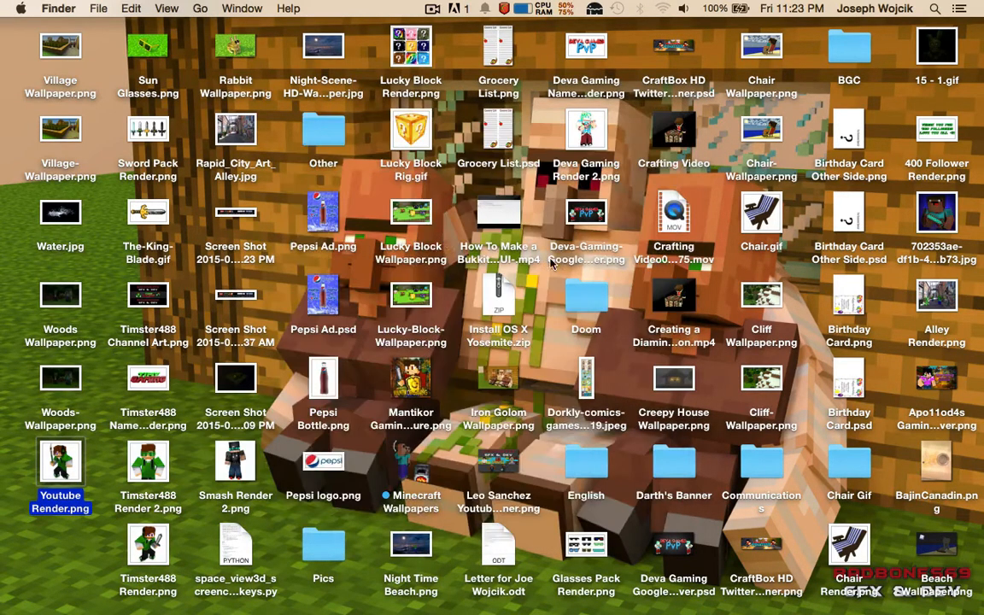